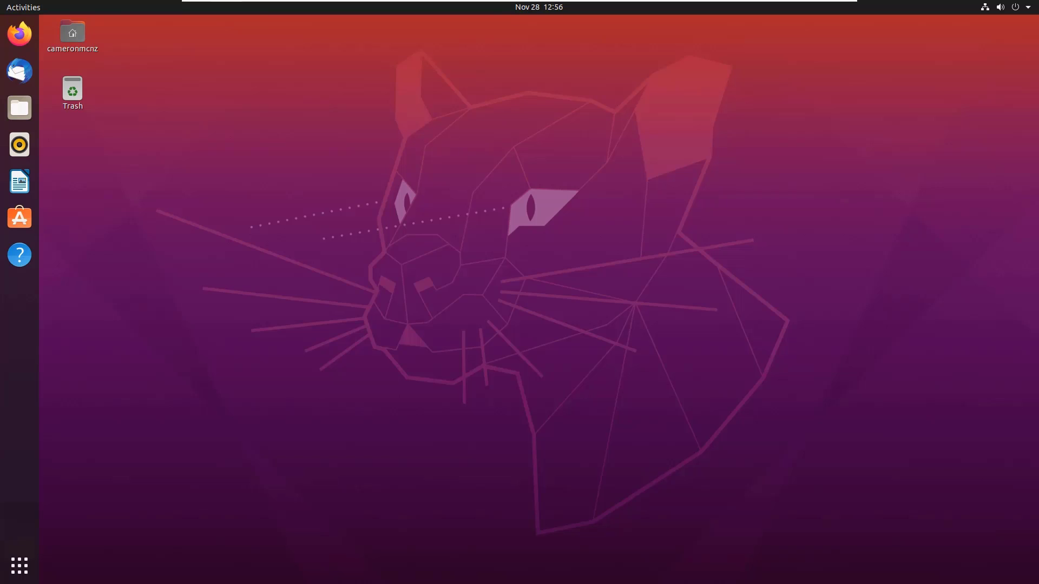
pyautogui.moveTo(760, 227)
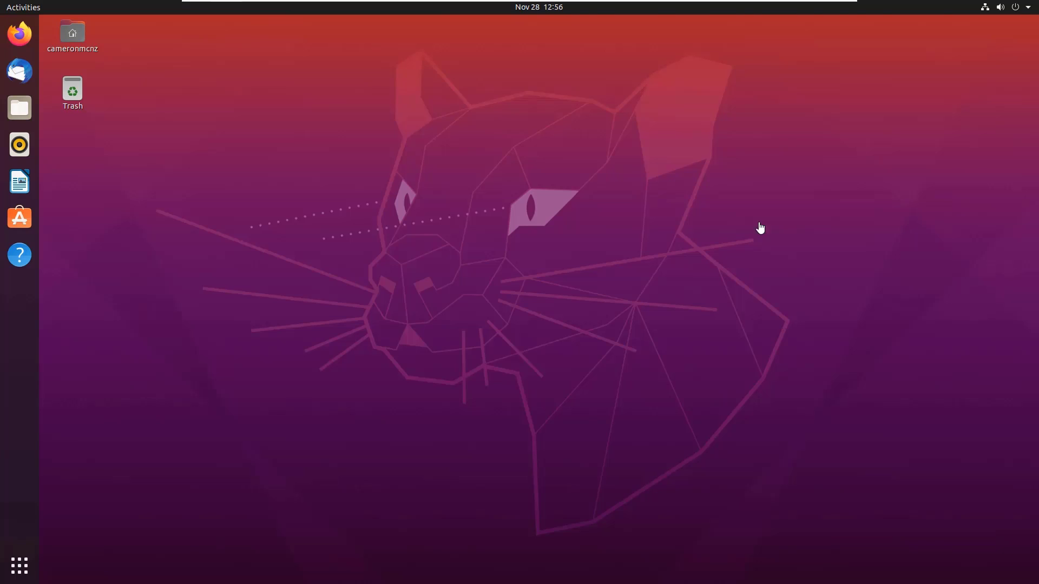
pyautogui.moveTo(18, 566)
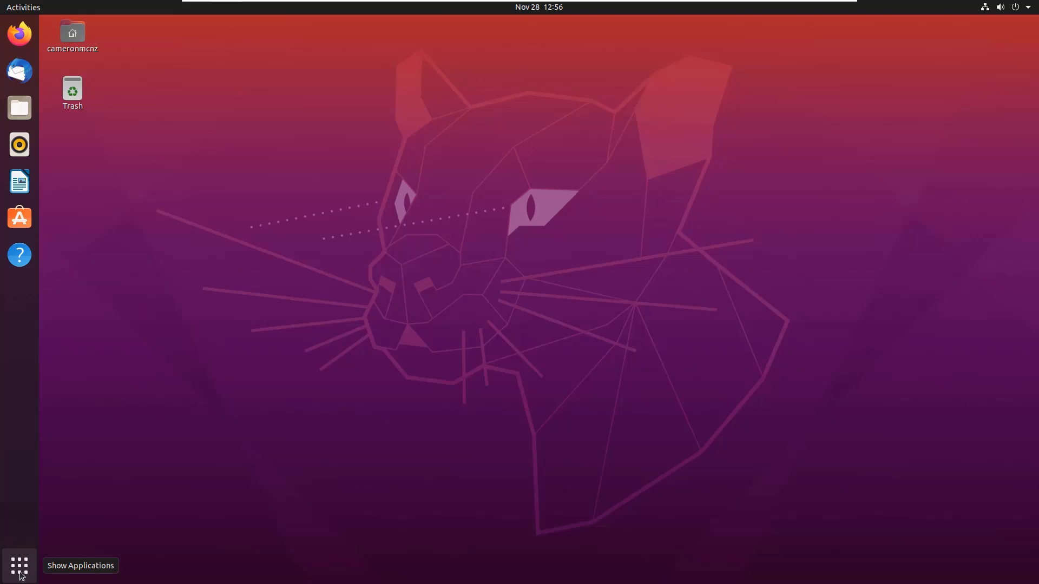
# Step: Pin Terminal to the GNOME dock favourites and launch a terminal window
pyautogui.click(19, 566)
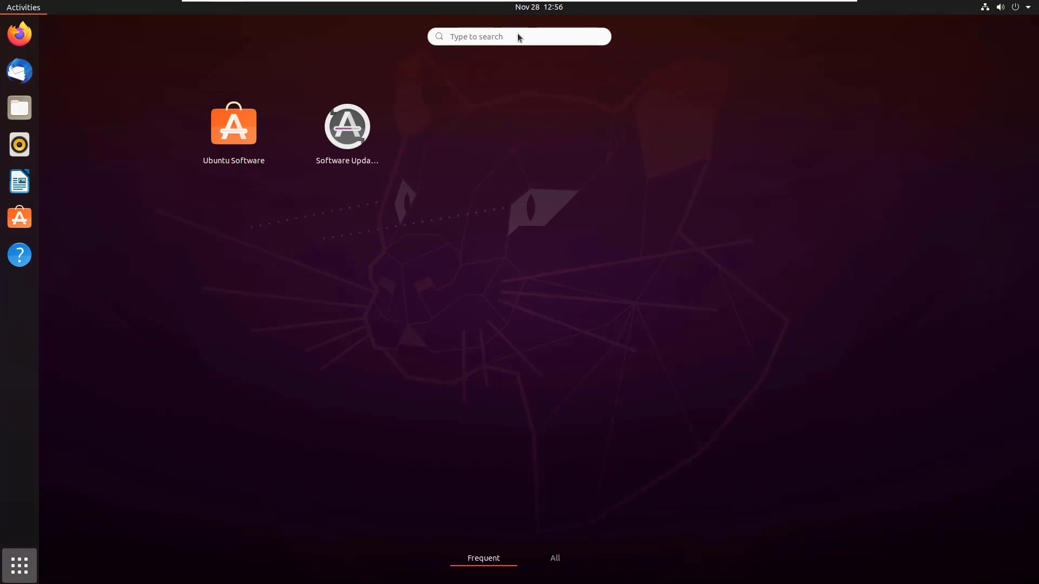
pyautogui.write('termin')
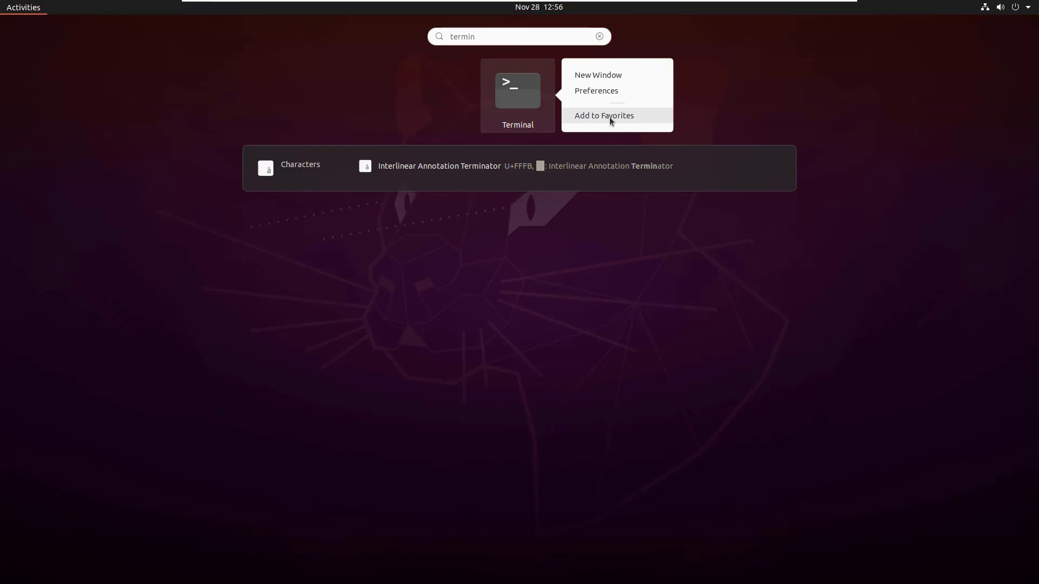
pyautogui.click(604, 116)
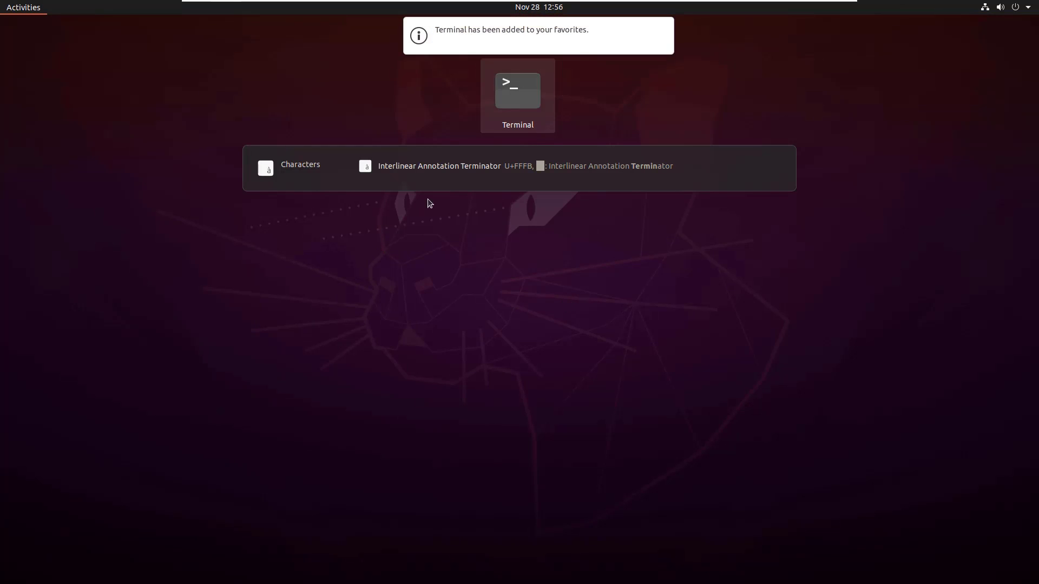
pyautogui.click(518, 90)
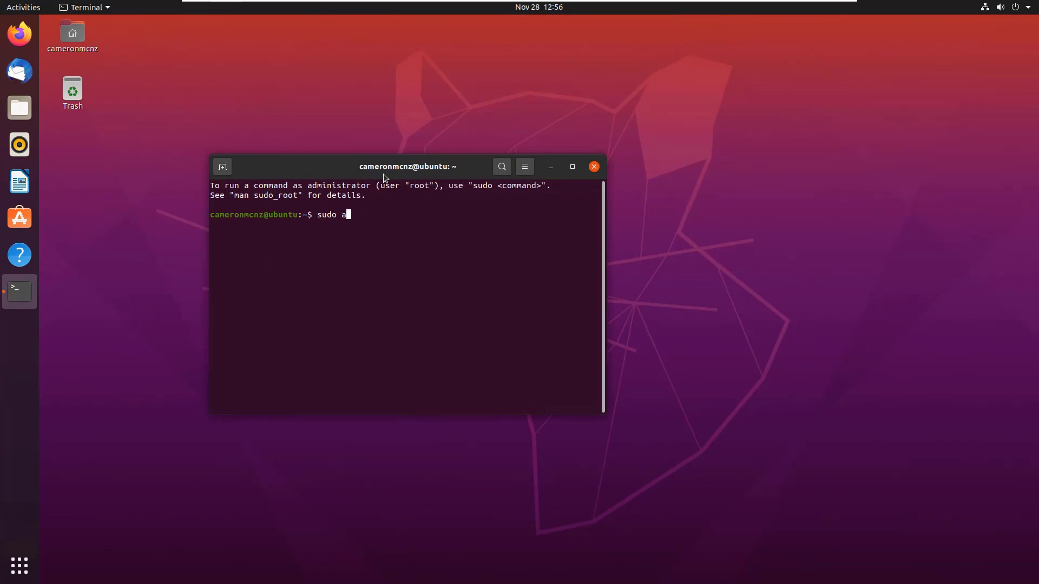
# Step: Refresh the package lists with sudo apt-get update, giving the password
pyautogui.write('pt-get upda')
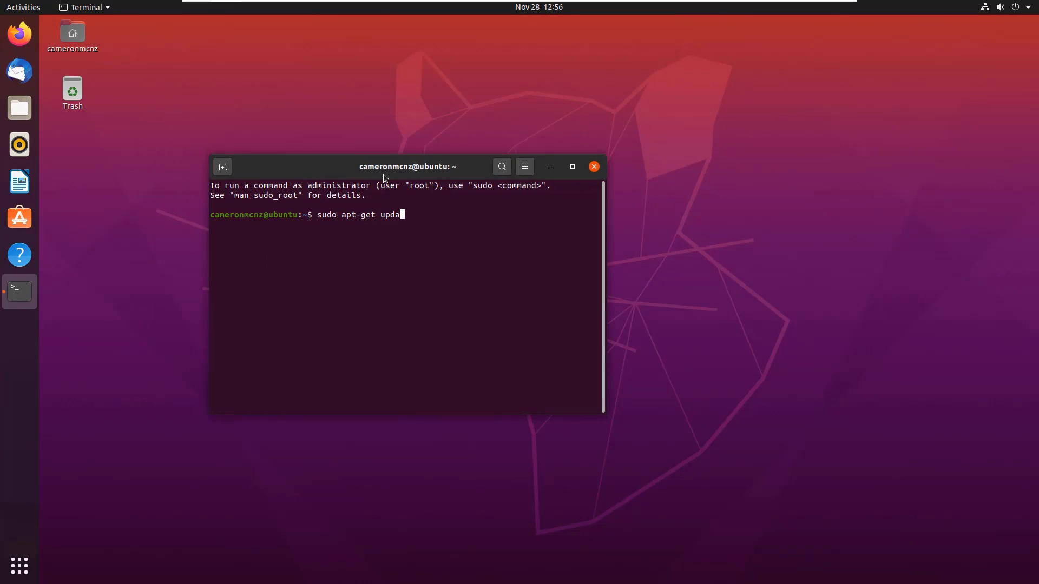
pyautogui.press('Return')
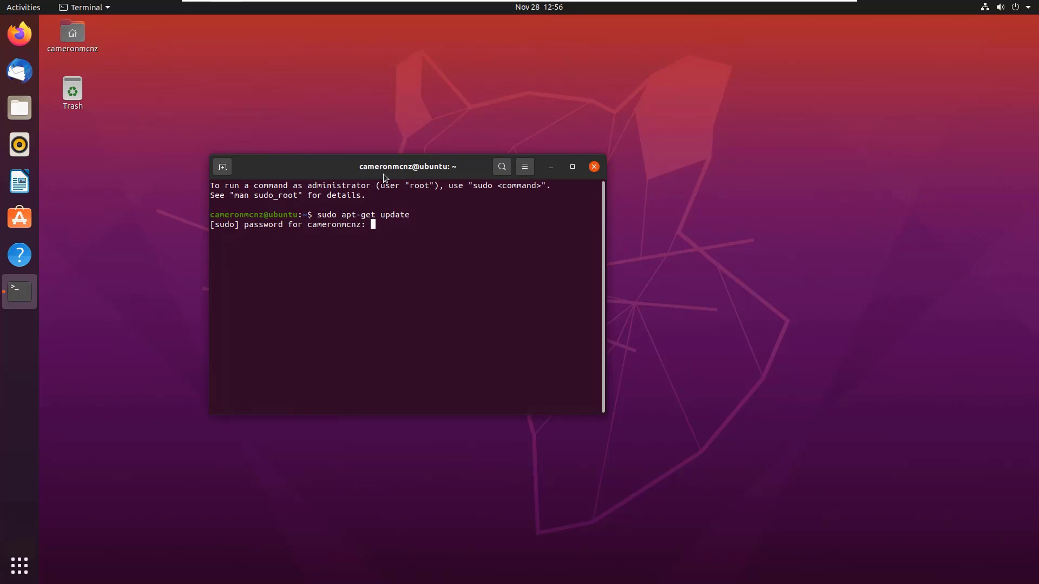
pyautogui.press('Return')
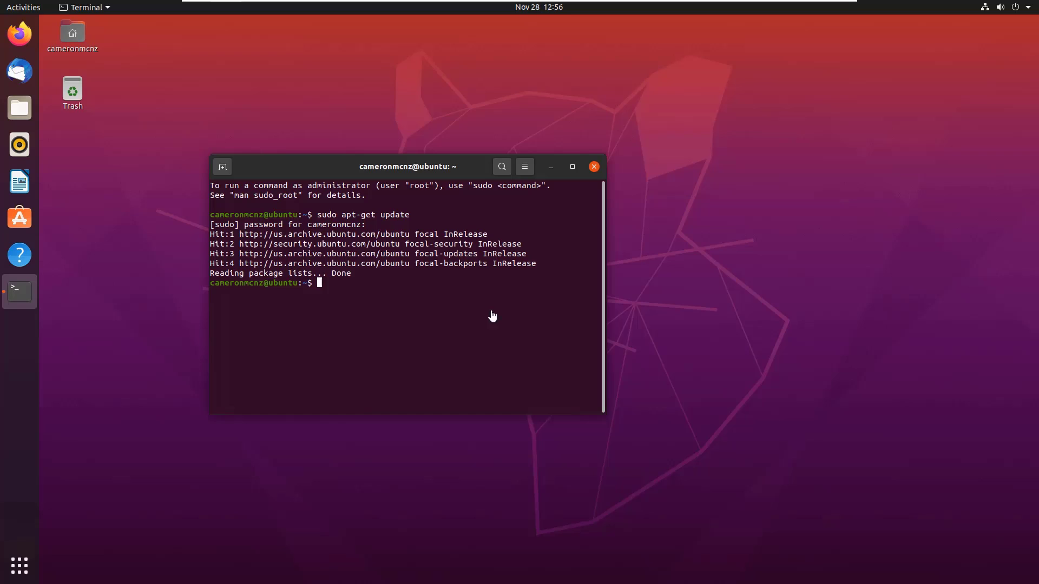
# Step: Start installing OpenJDK 8 with sudo apt-get install openjdk-8-jdk
pyautogui.rightClick(492, 315)
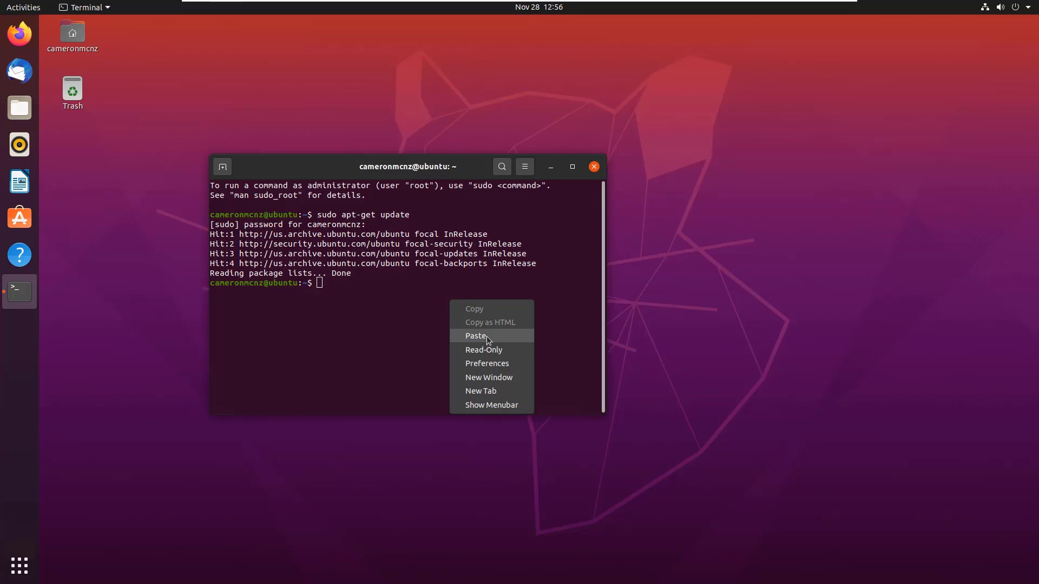
pyautogui.click(475, 335)
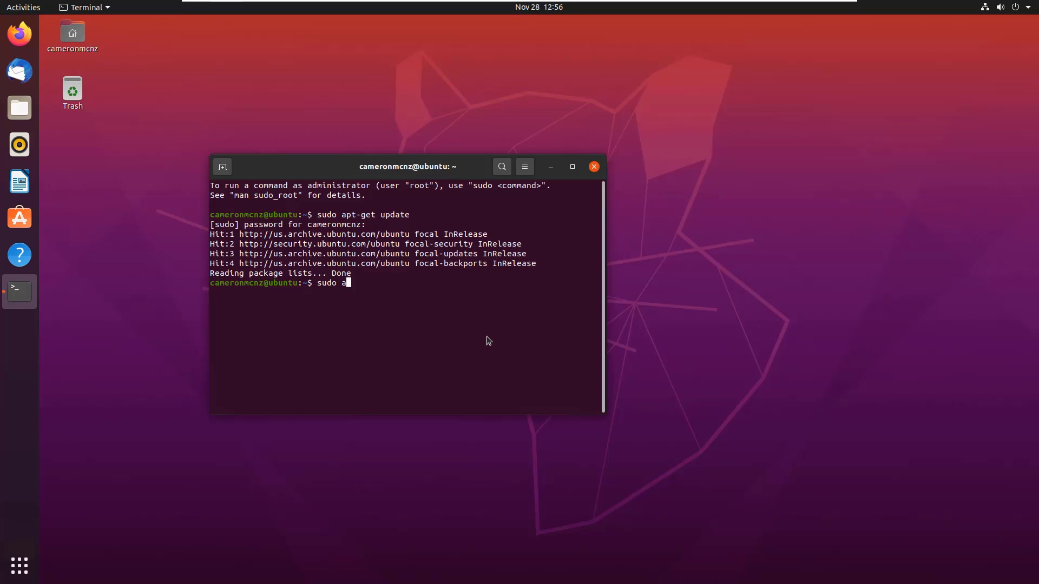
pyautogui.write('pt-get instal')
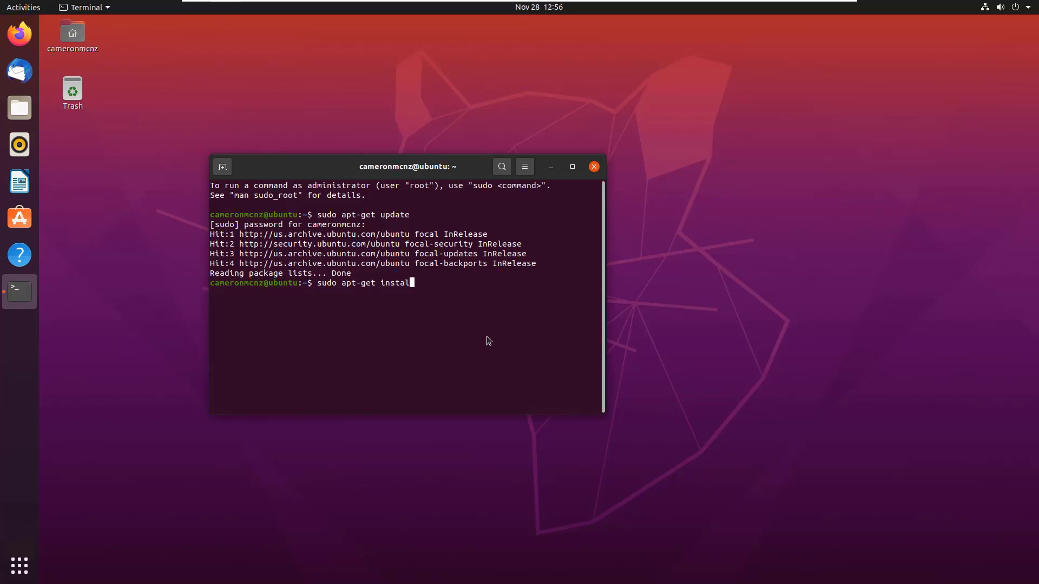
pyautogui.write('o')
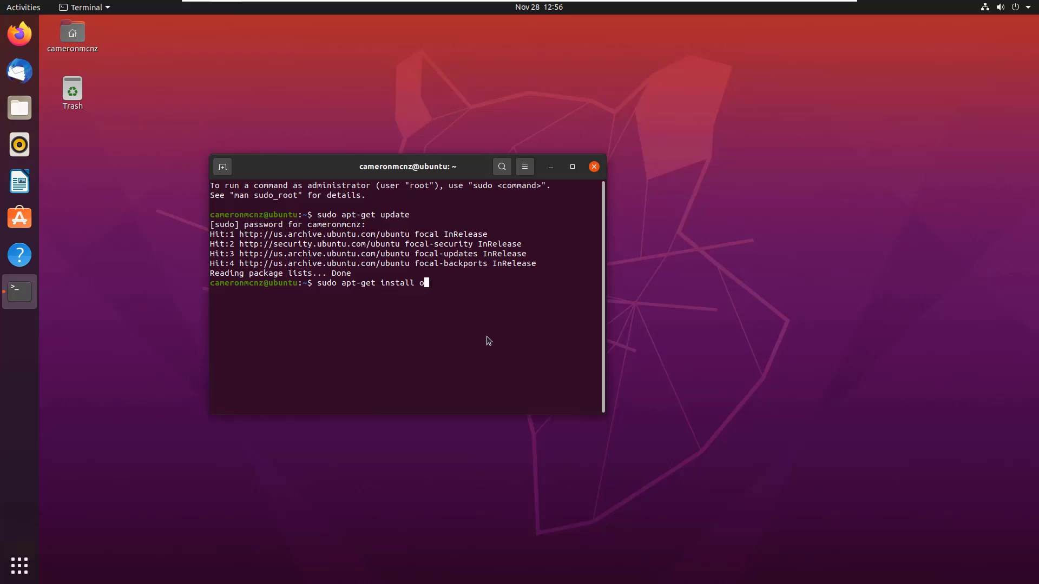
pyautogui.write('penjdk')
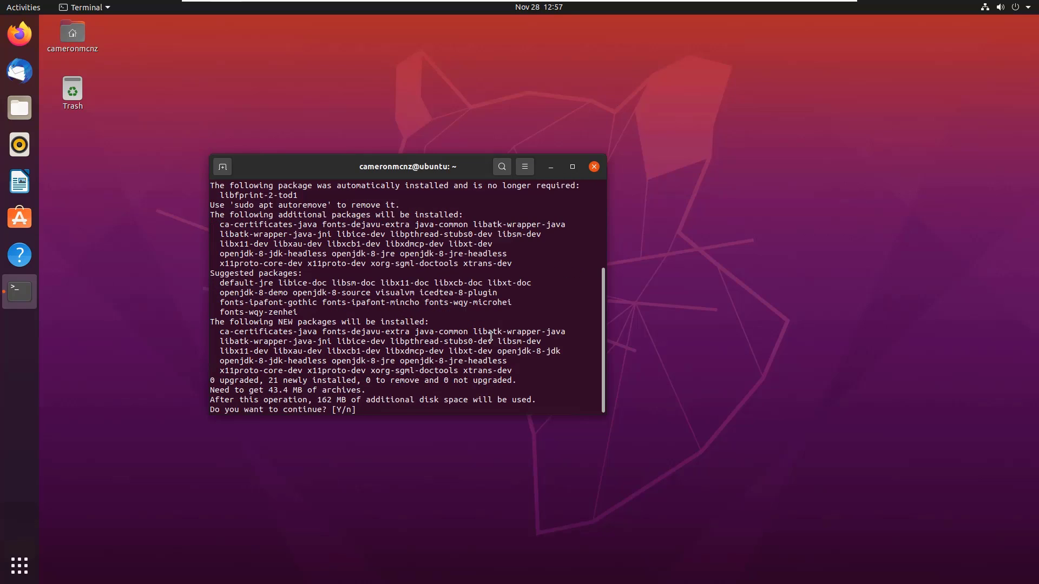
# Step: Confirm the OpenJDK 8 installation with Y and let it finish
pyautogui.write('Y')
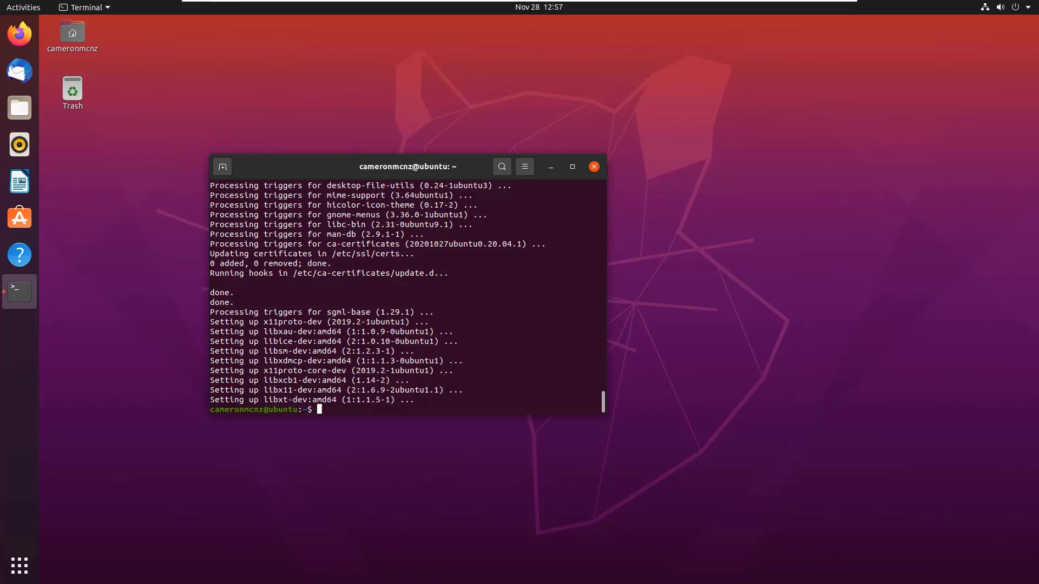
pyautogui.moveTo(742, 346)
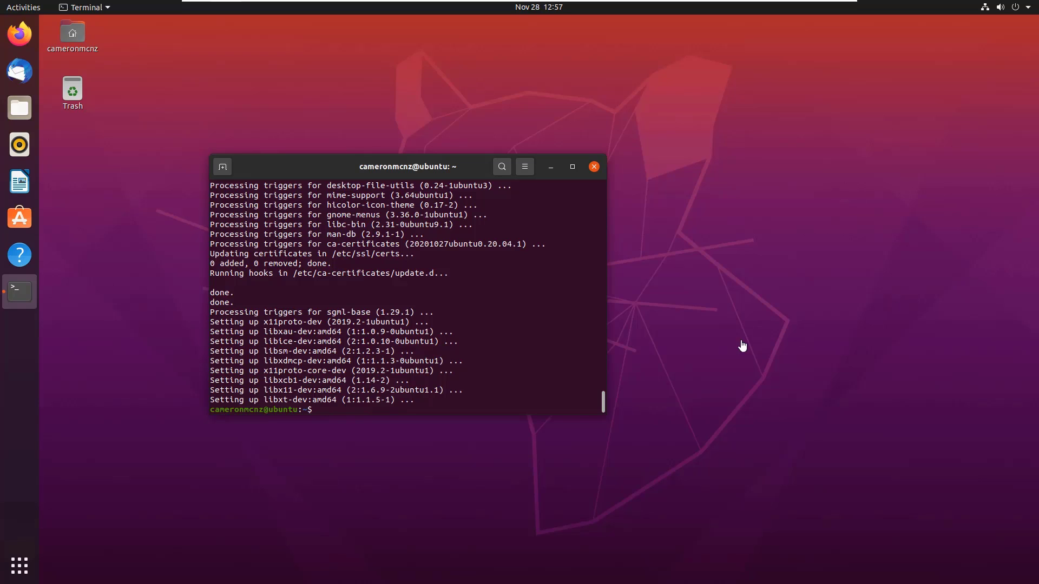
# Step: Add the Jenkins signing key with the wget apt-key add command
pyautogui.rightClick(358, 400)
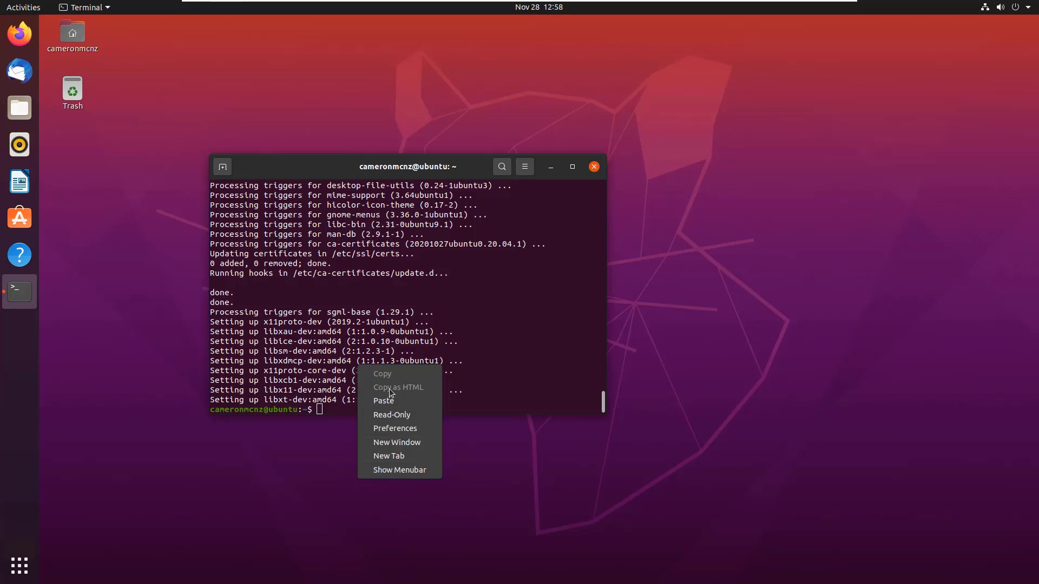
pyautogui.click(383, 401)
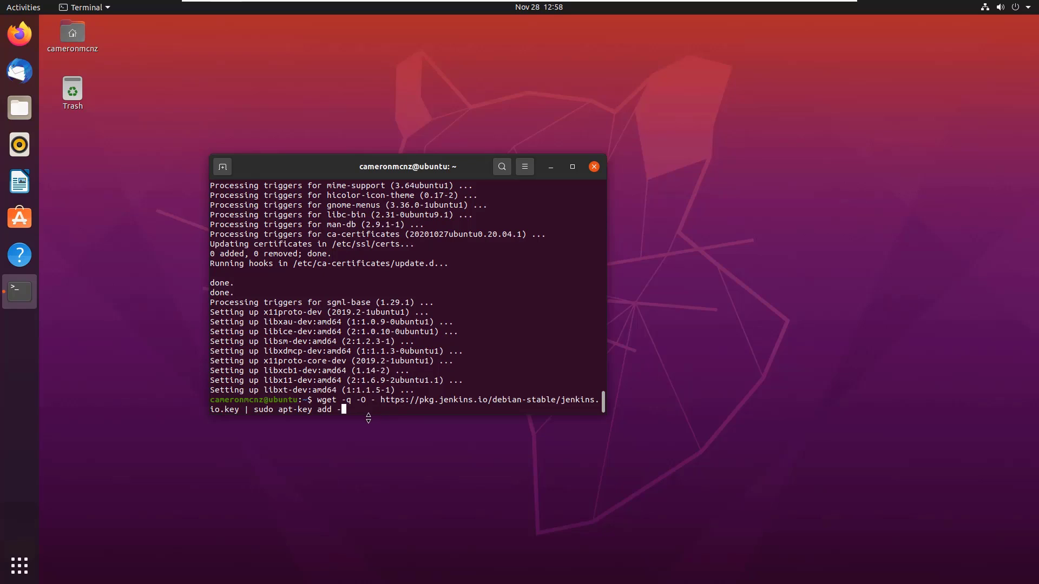
pyautogui.press('Return')
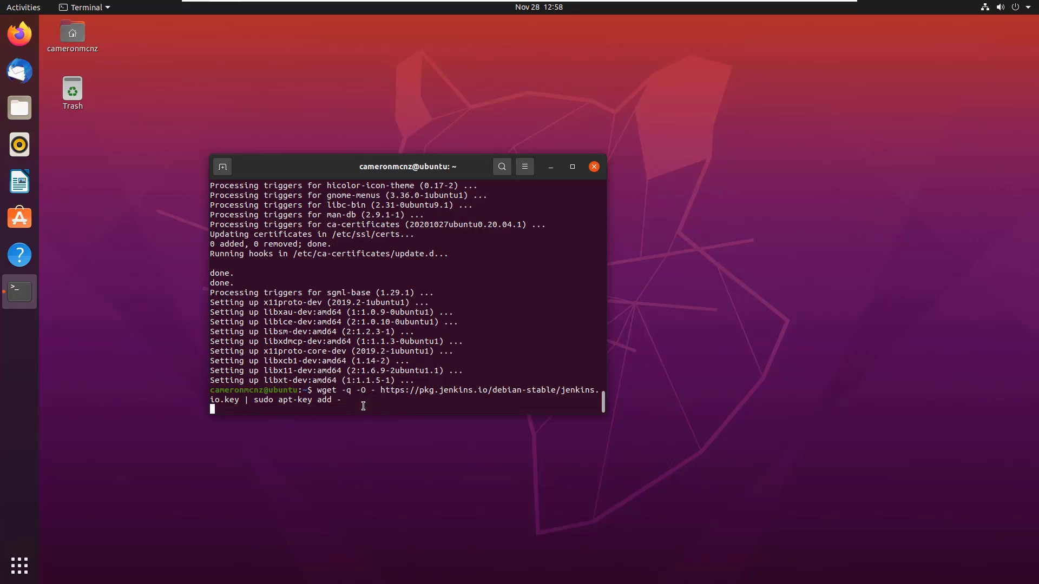
pyautogui.press('Return')
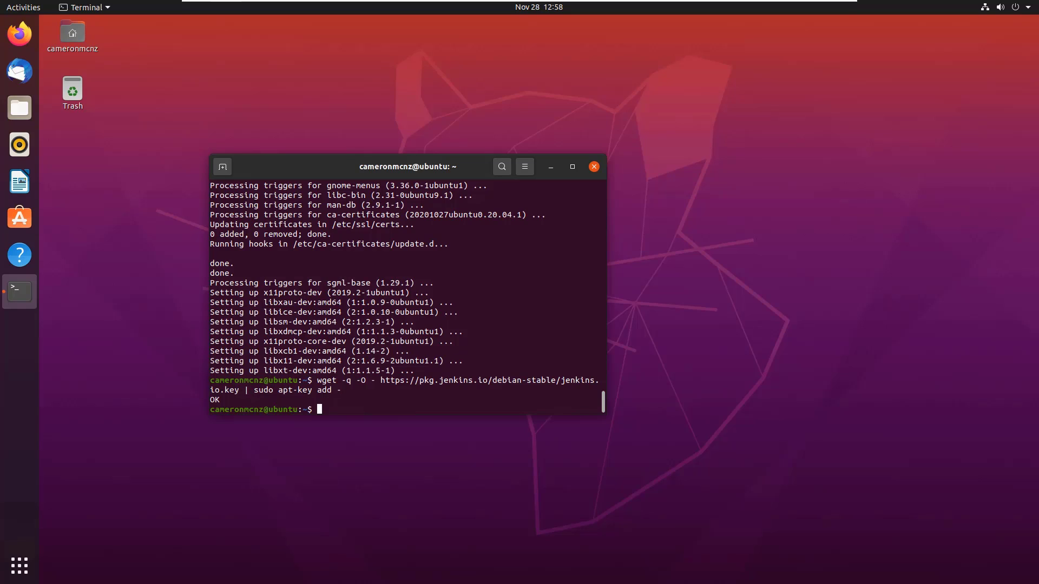
# Step: Register the Jenkins stable repository in the sources list and refresh the package lists
pyautogui.rightClick(379, 397)
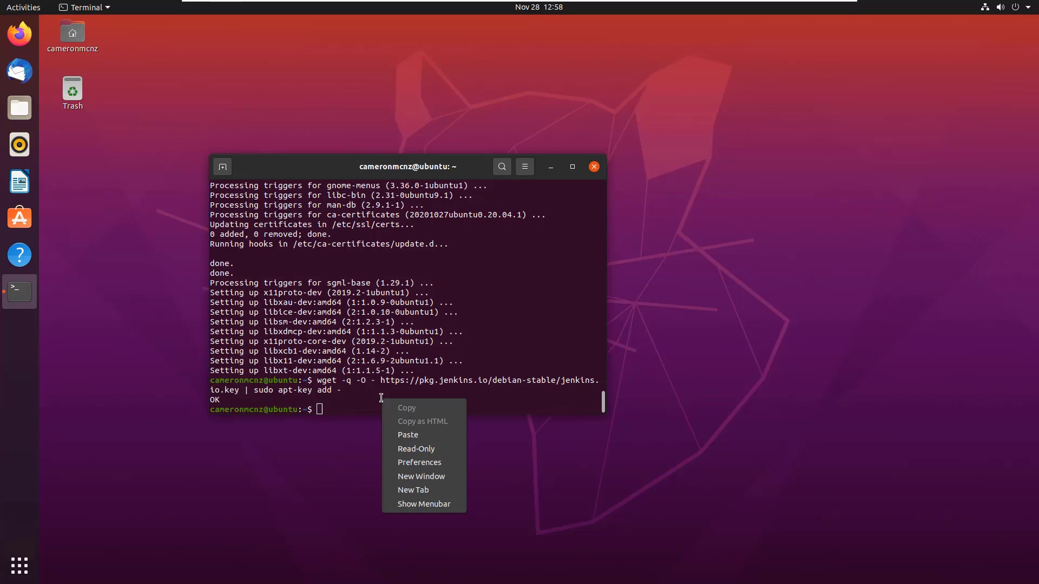
pyautogui.click(408, 435)
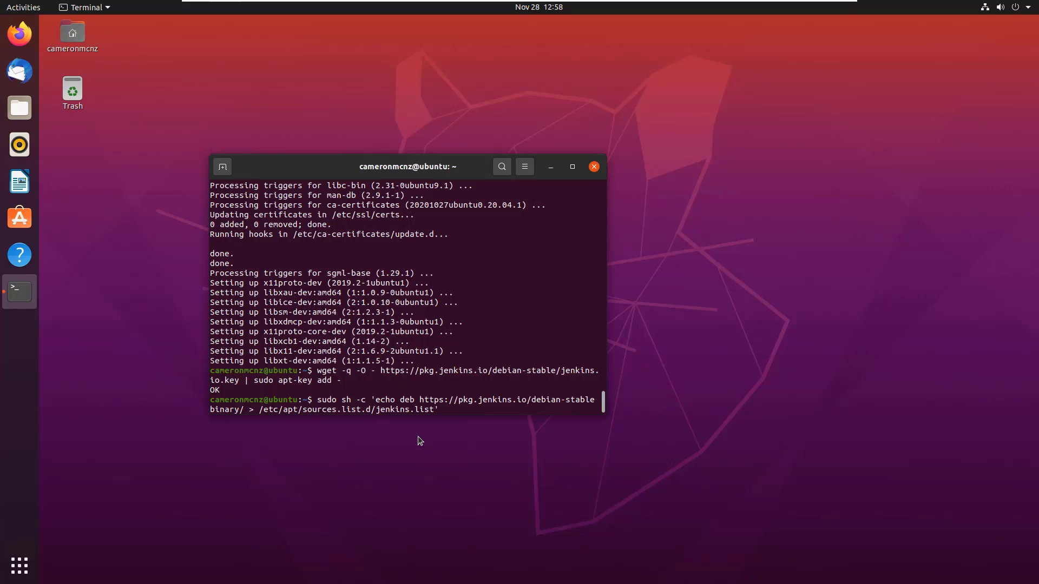
pyautogui.press('Return')
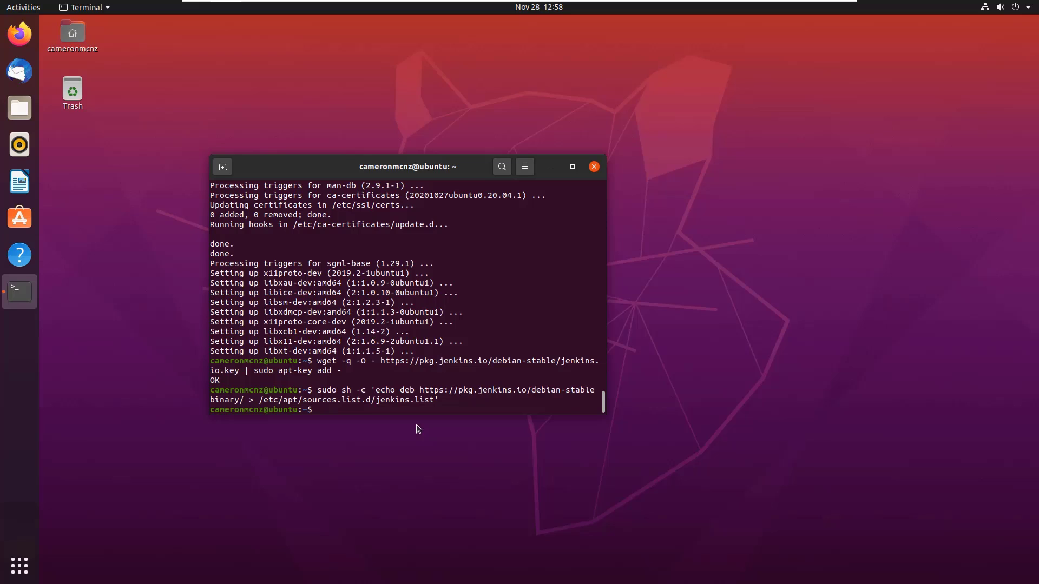
pyautogui.doubleClick(407, 389)
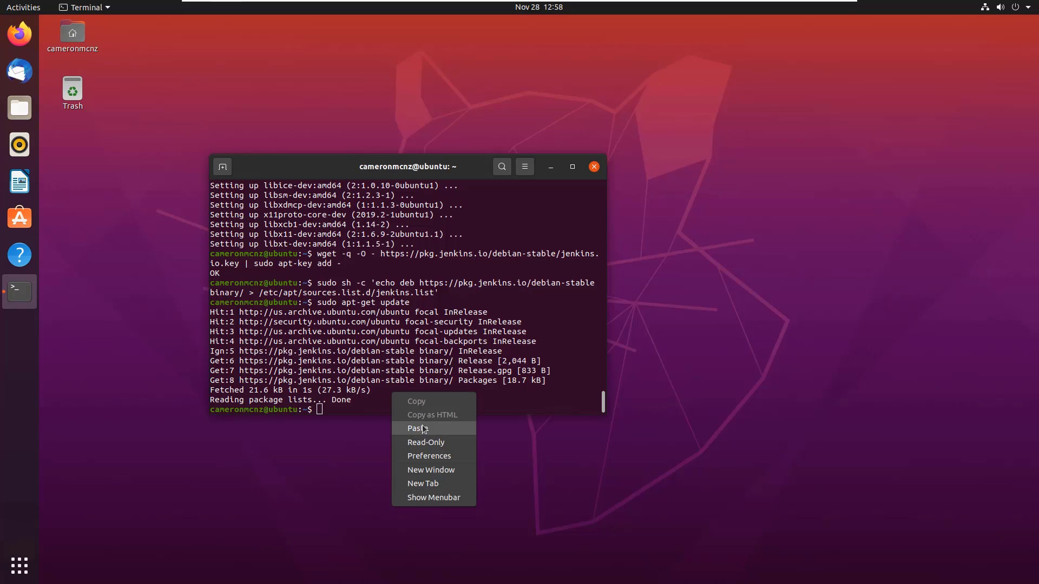
# Step: Install the jenkins package with its daemon and net-tools dependencies
pyautogui.click(420, 429)
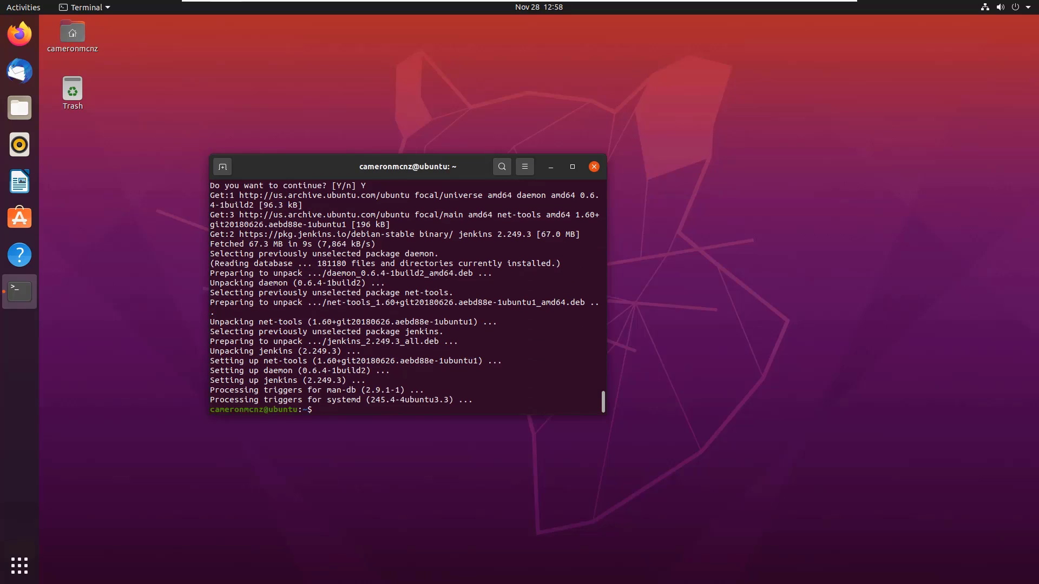
pyautogui.moveTo(653, 161)
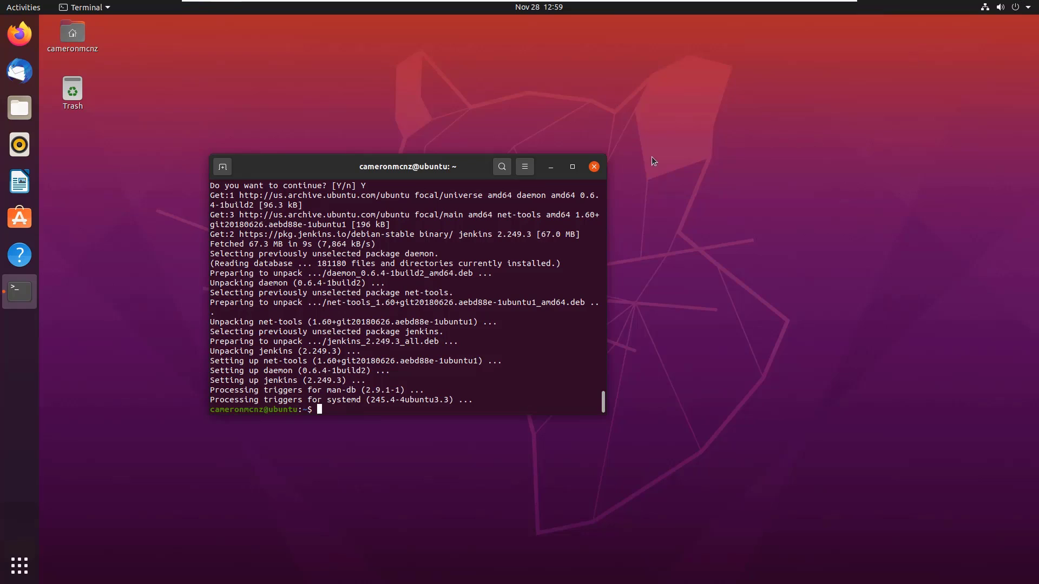
pyautogui.moveTo(19, 33)
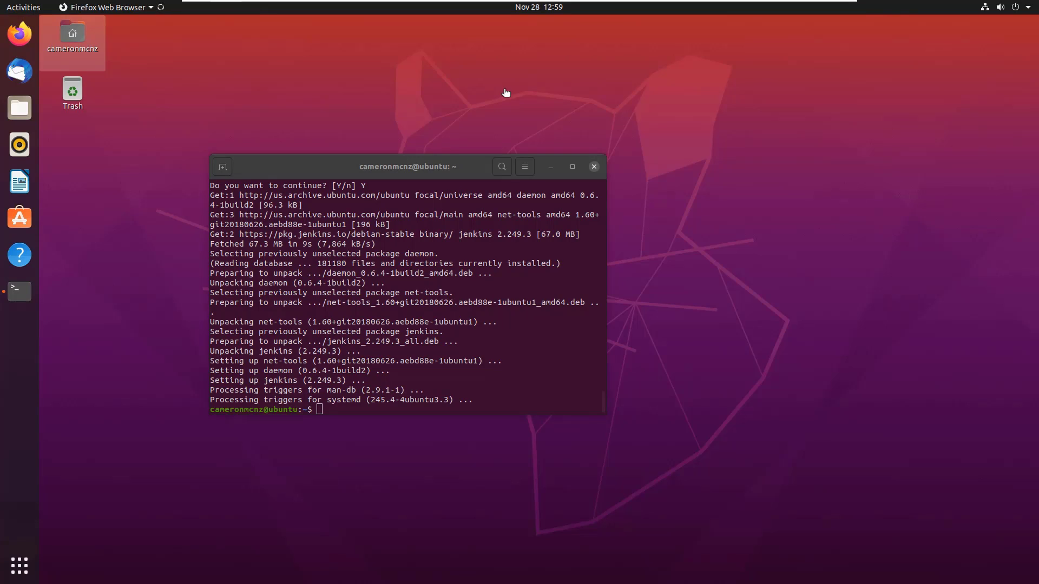
# Step: Open localhost:8080 in Firefox to reach the Unlock Jenkins page and select the password file path
pyautogui.click(19, 34)
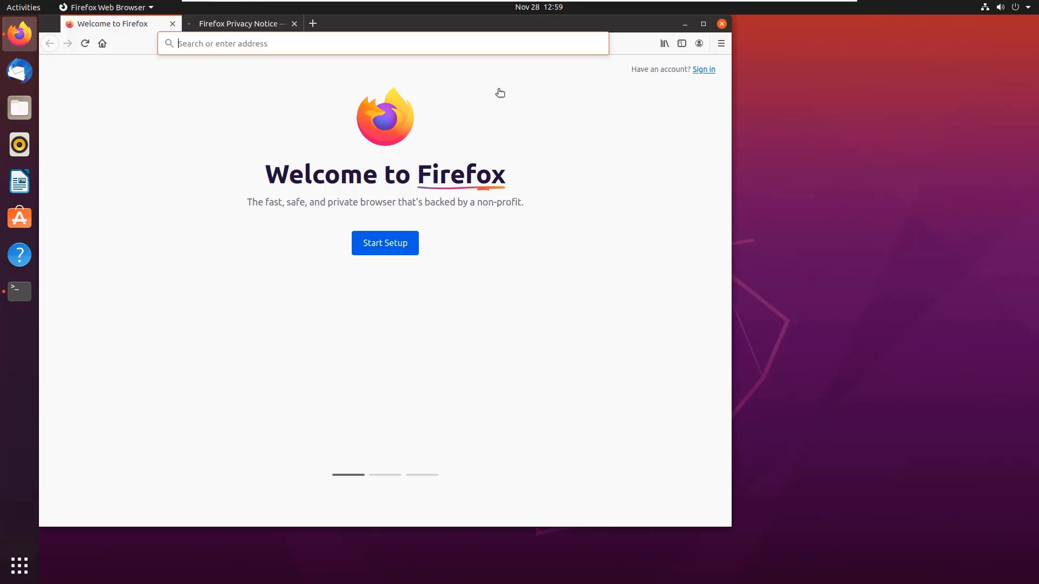
pyautogui.write('l')
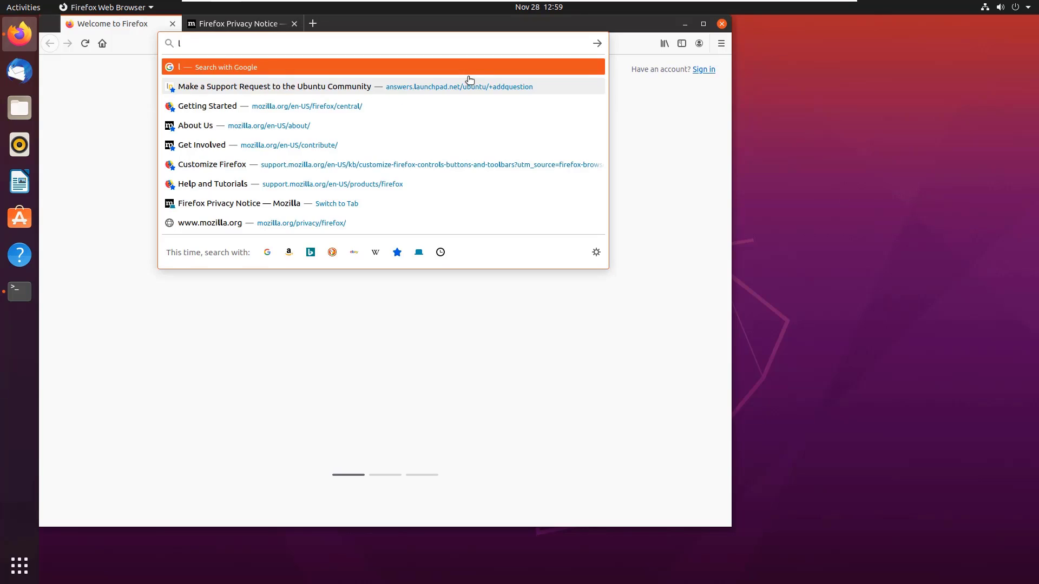
pyautogui.write('ocalhost:')
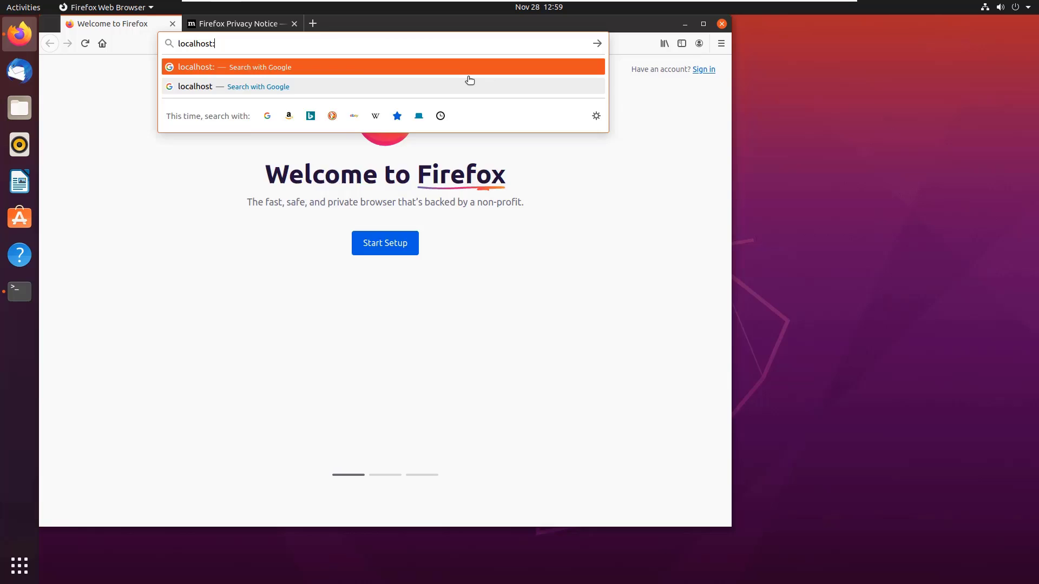
pyautogui.write('8080/login?from=%2F')
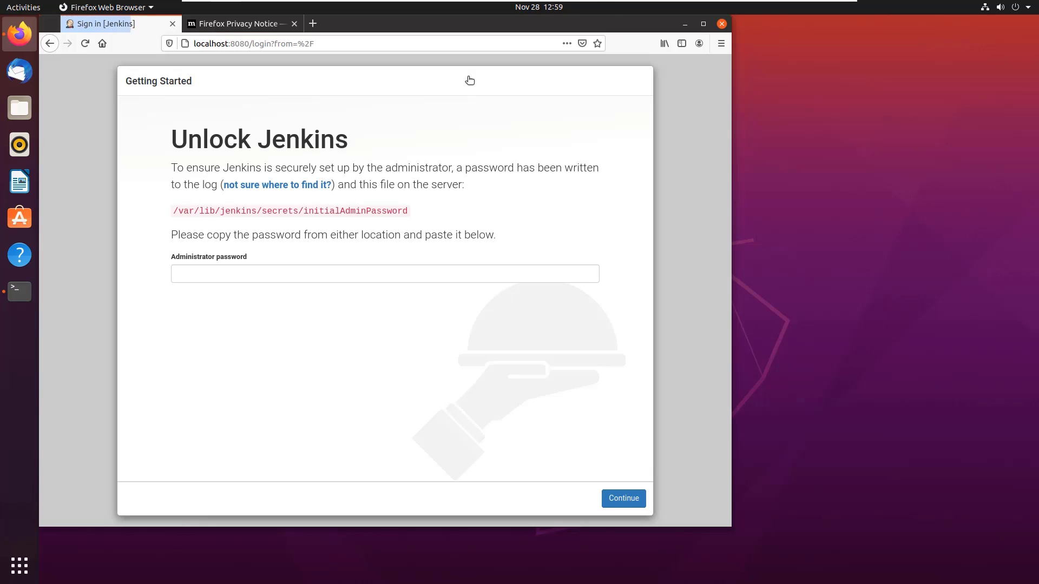
pyautogui.doubleClick(358, 211)
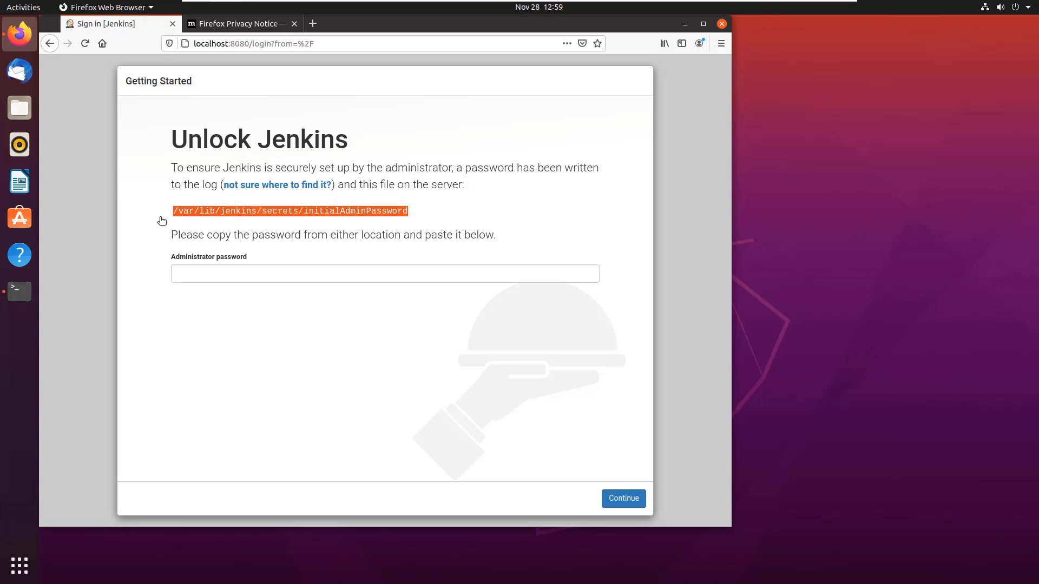
pyautogui.moveTo(20, 108)
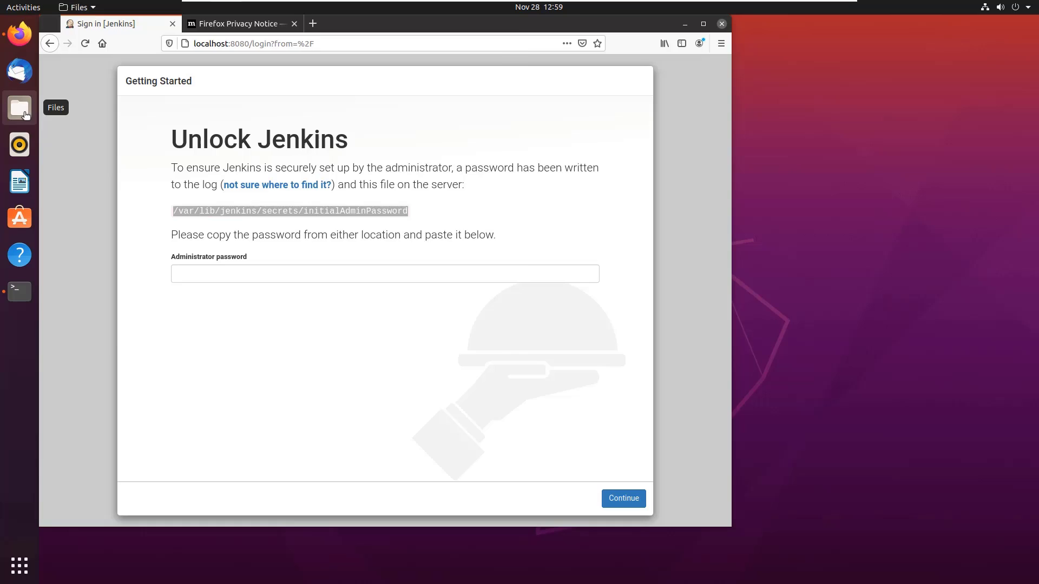
# Step: Browse in Files to /var/lib/jenkins on the computer's system folders
pyautogui.click(18, 108)
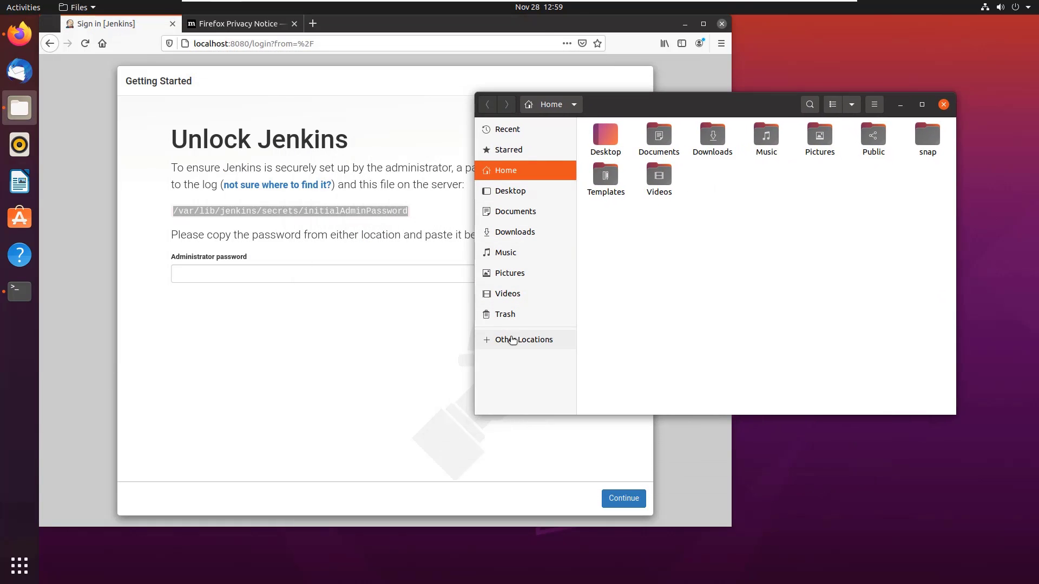
pyautogui.click(524, 339)
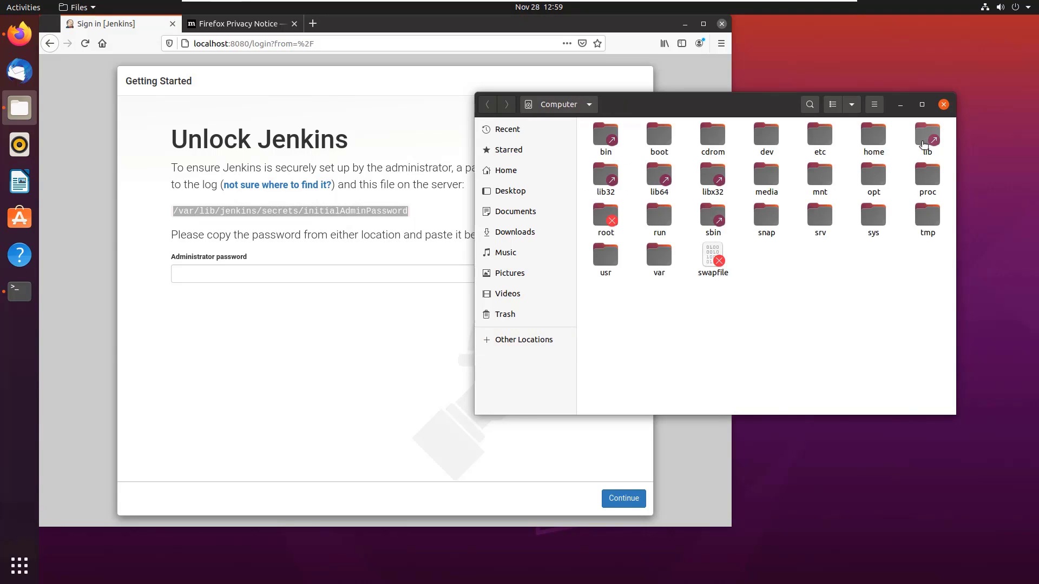
pyautogui.doubleClick(928, 136)
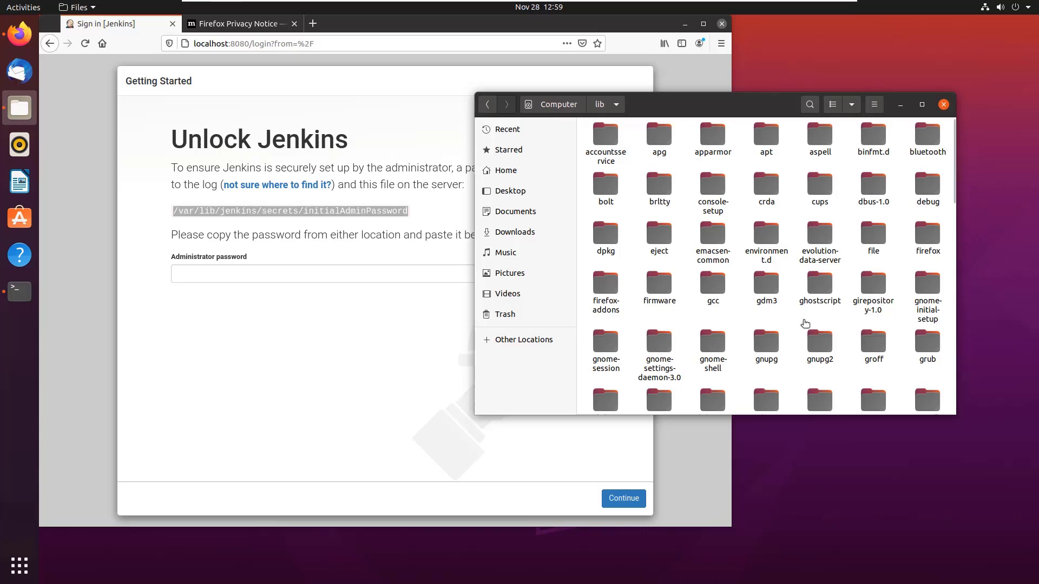
pyautogui.scroll(-3)
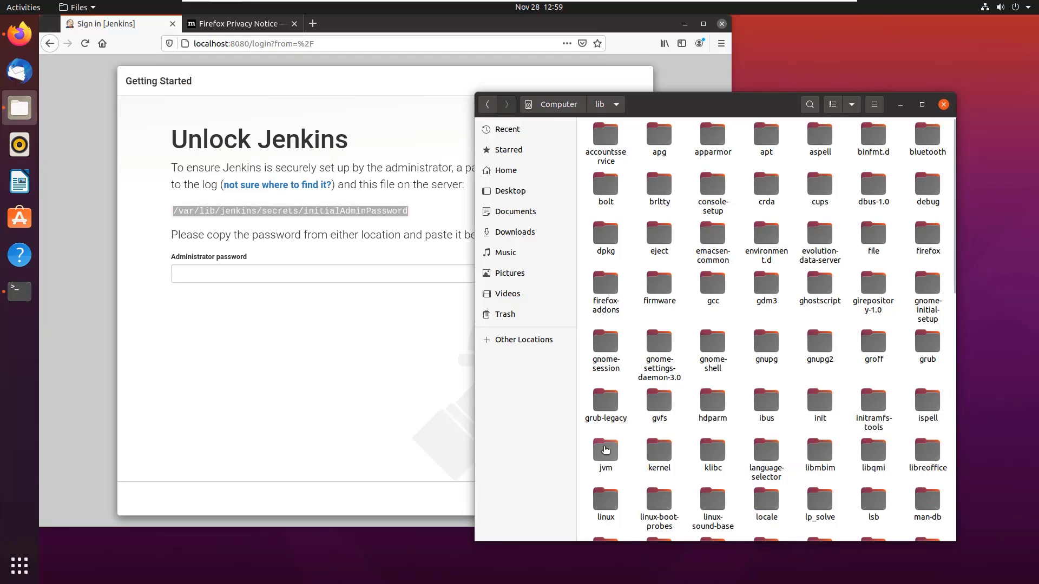
pyautogui.click(605, 455)
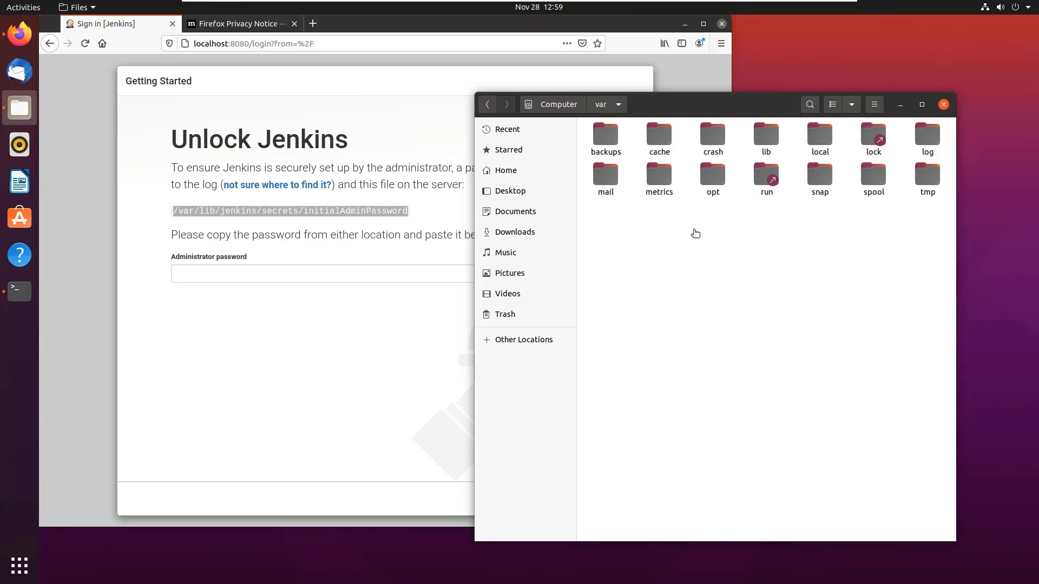
pyautogui.doubleClick(766, 139)
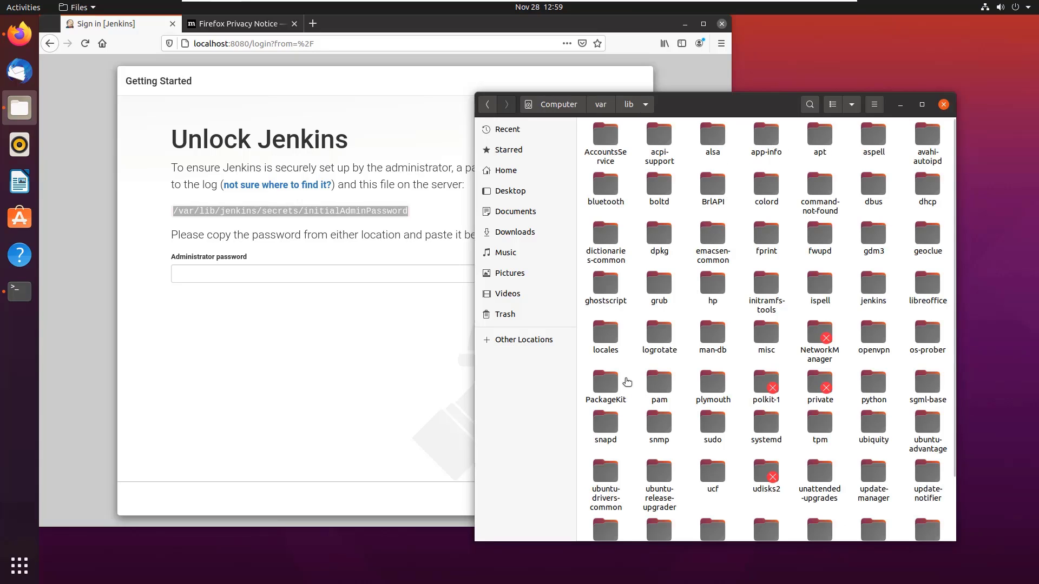
pyautogui.moveTo(931, 262)
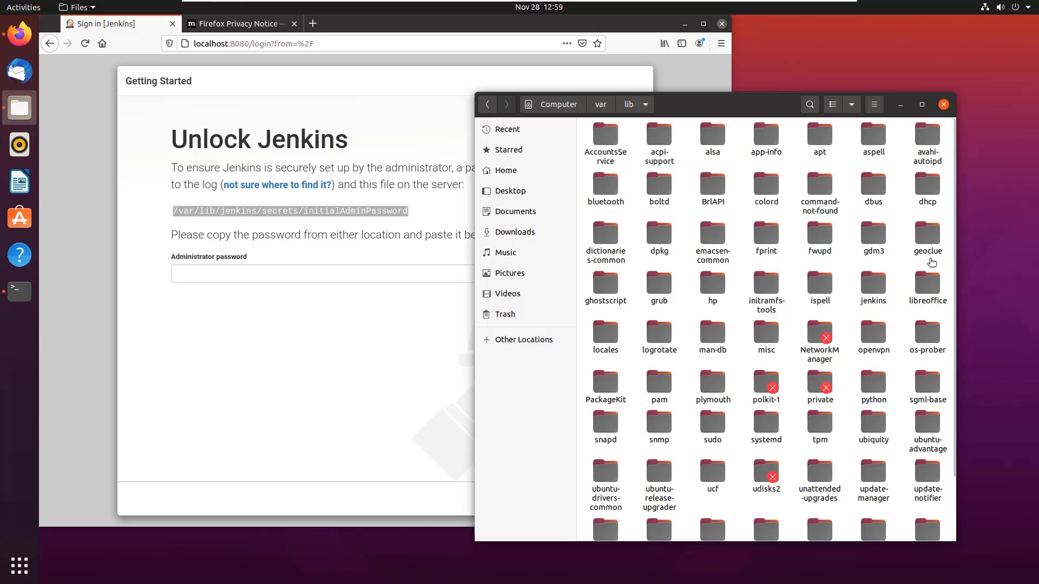
pyautogui.doubleClick(873, 289)
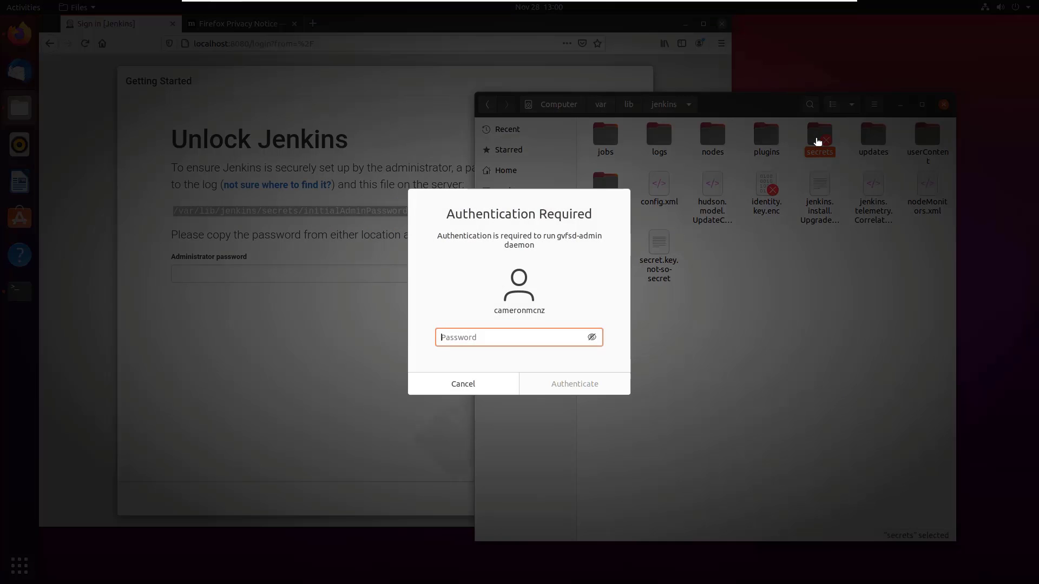
# Step: Authenticate into the secrets folder and open the initialAdminPassword file
pyautogui.write('password')
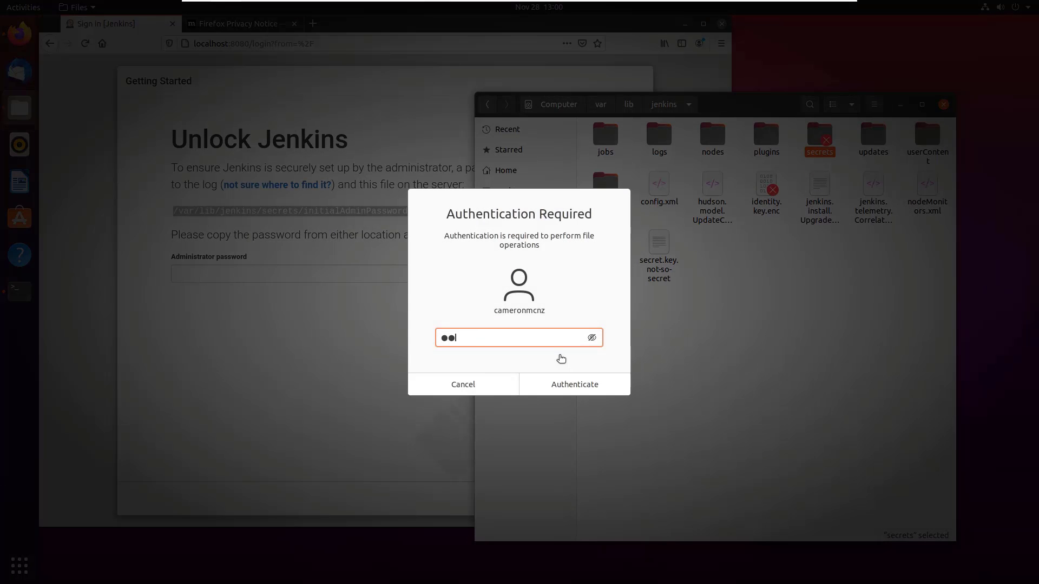
pyautogui.click(574, 384)
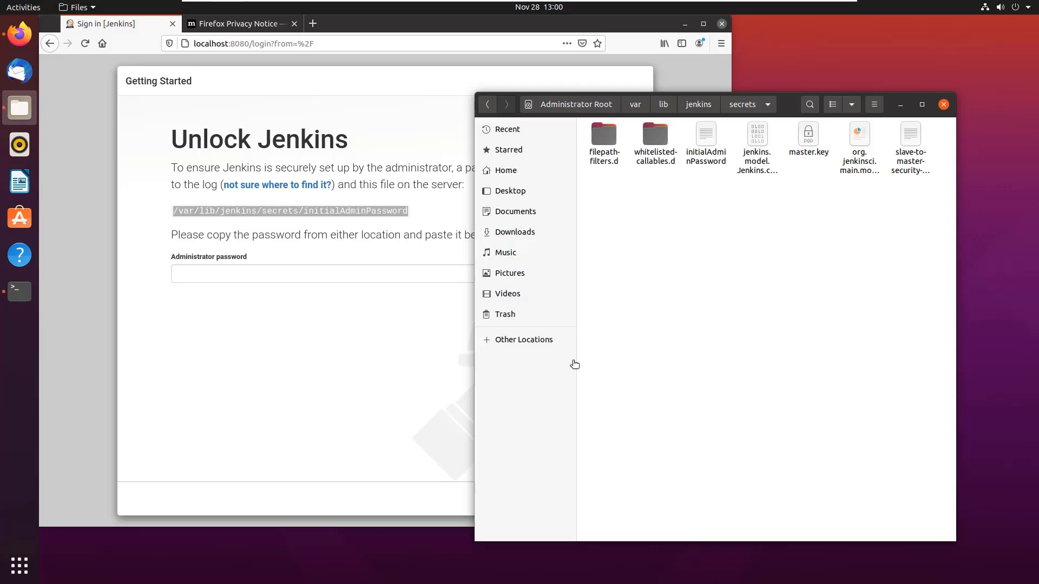
pyautogui.doubleClick(706, 139)
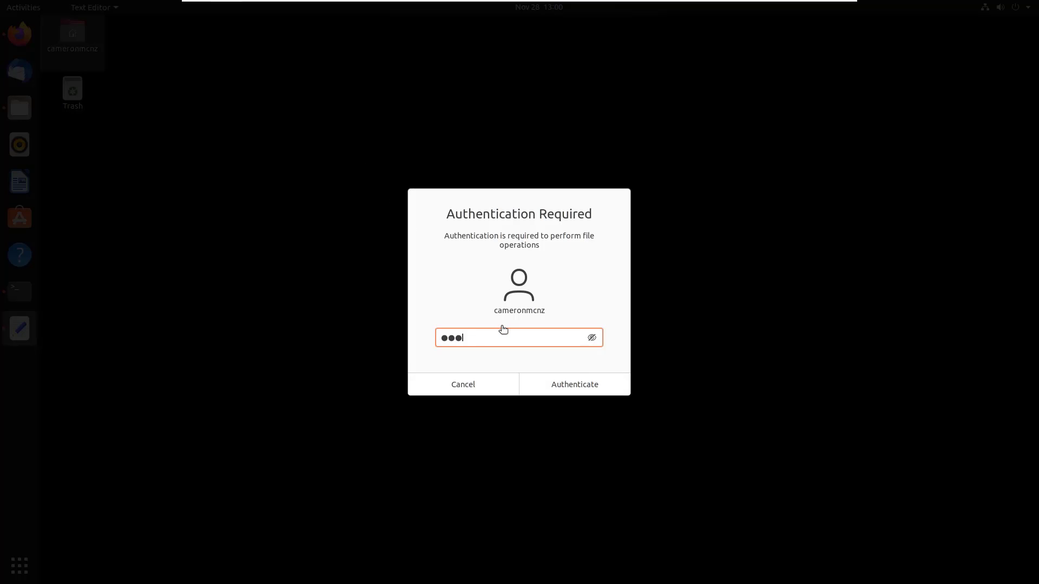
pyautogui.click(573, 384)
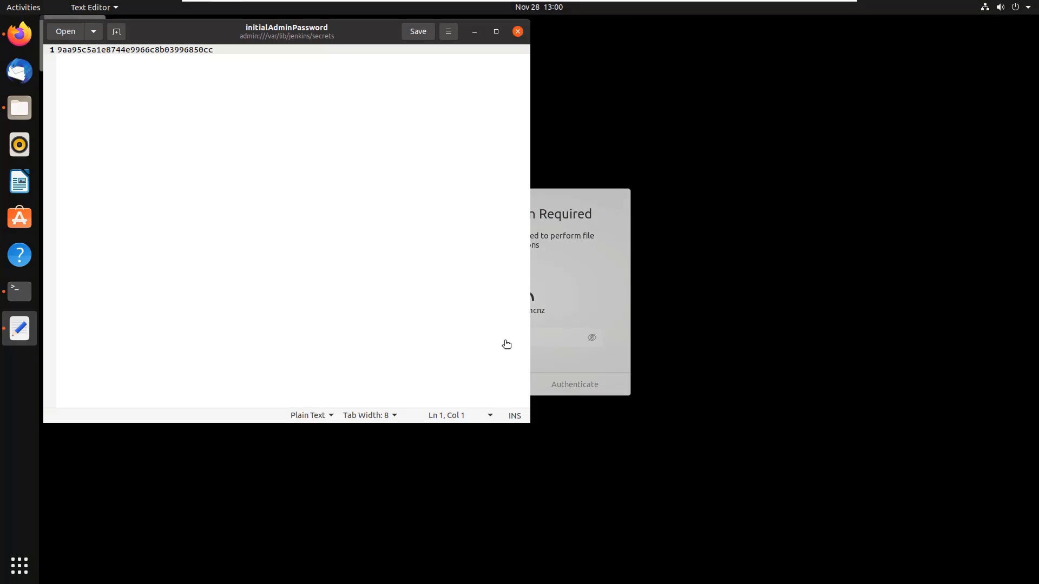
# Step: Unlock Jenkins with the copied administrator password and install the suggested plugins
pyautogui.tripleClick(132, 49)
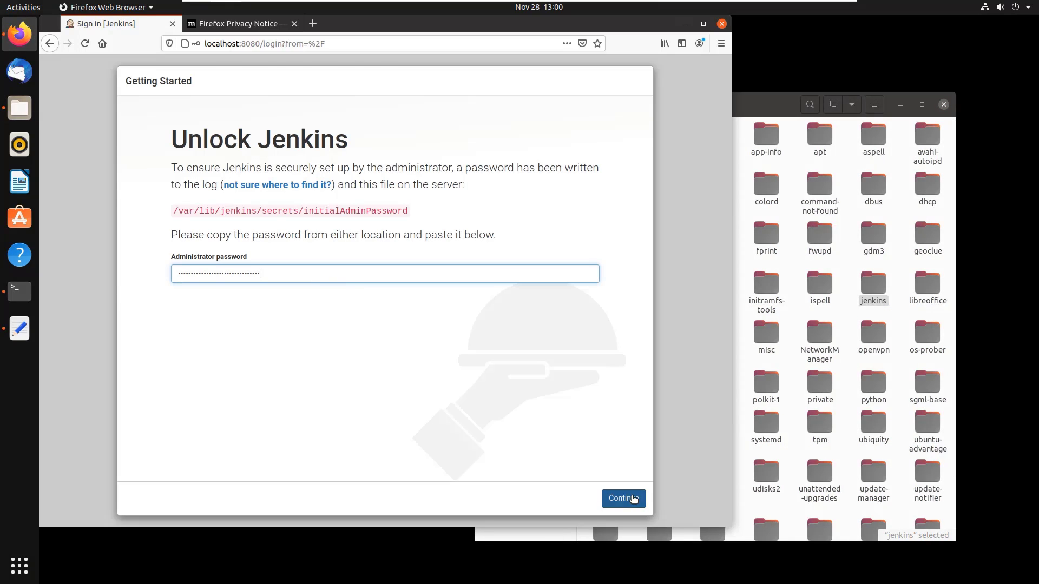
pyautogui.click(623, 497)
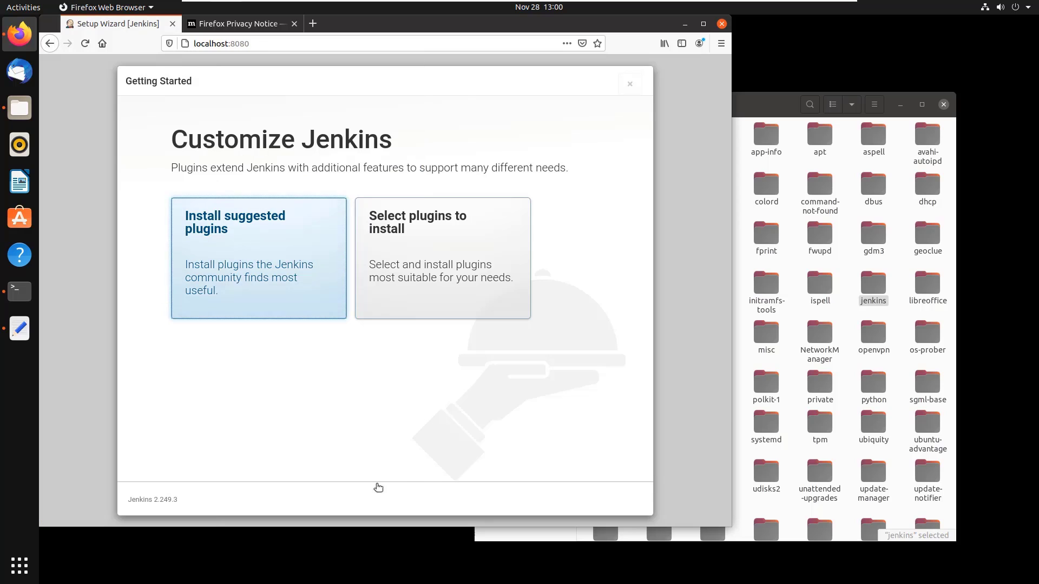
pyautogui.moveTo(253, 283)
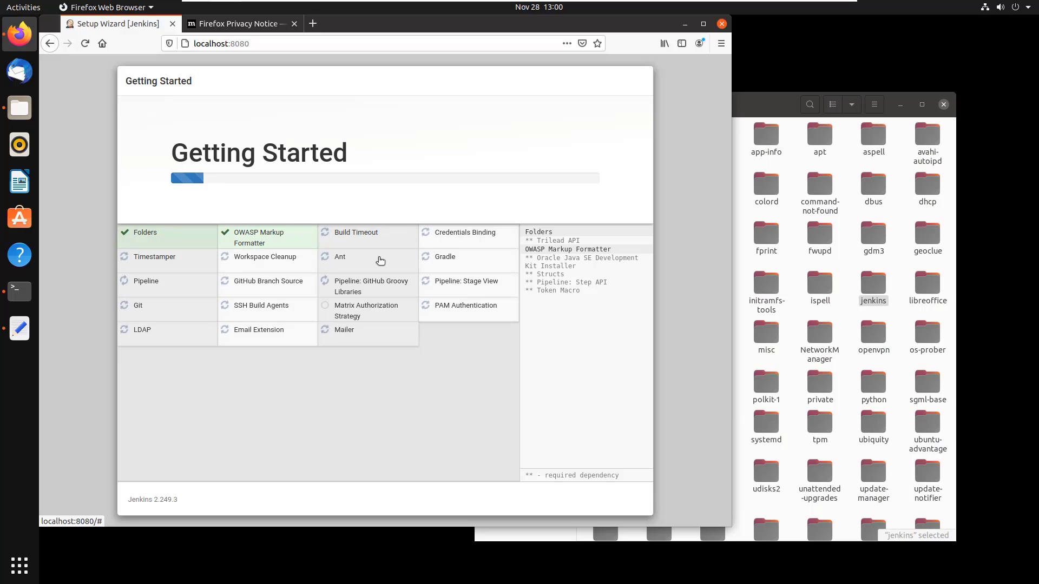
# Step: Let the suggested plugin installation run until the Create First Admin User form appears
pyautogui.click(356, 231)
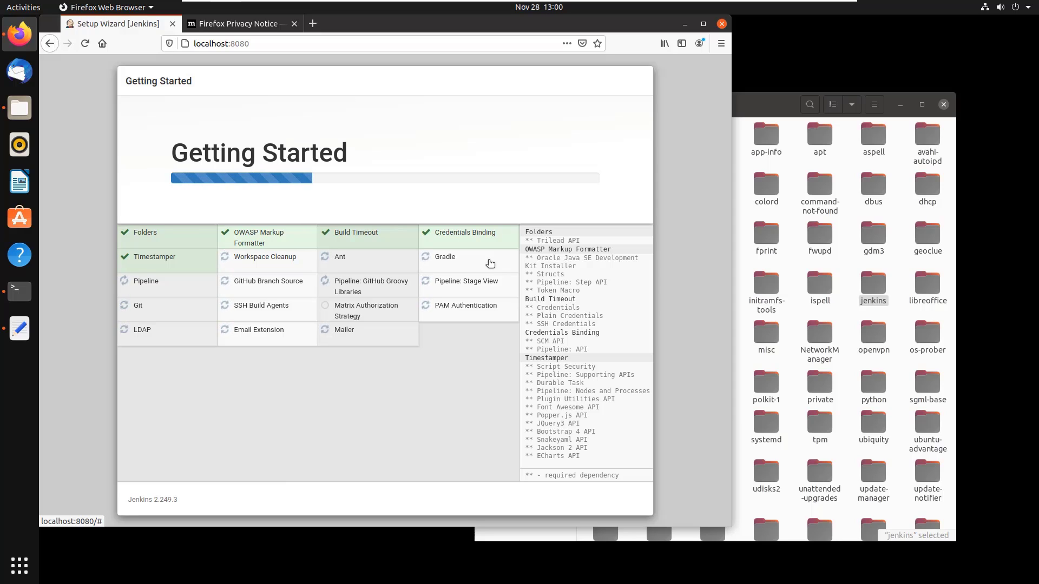
pyautogui.moveTo(488, 278)
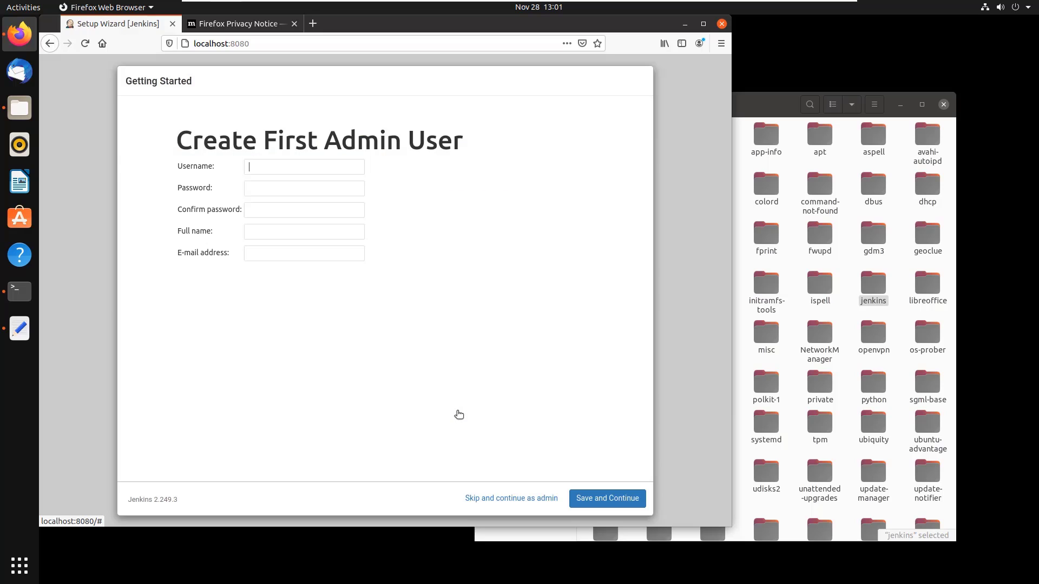
pyautogui.moveTo(362, 217)
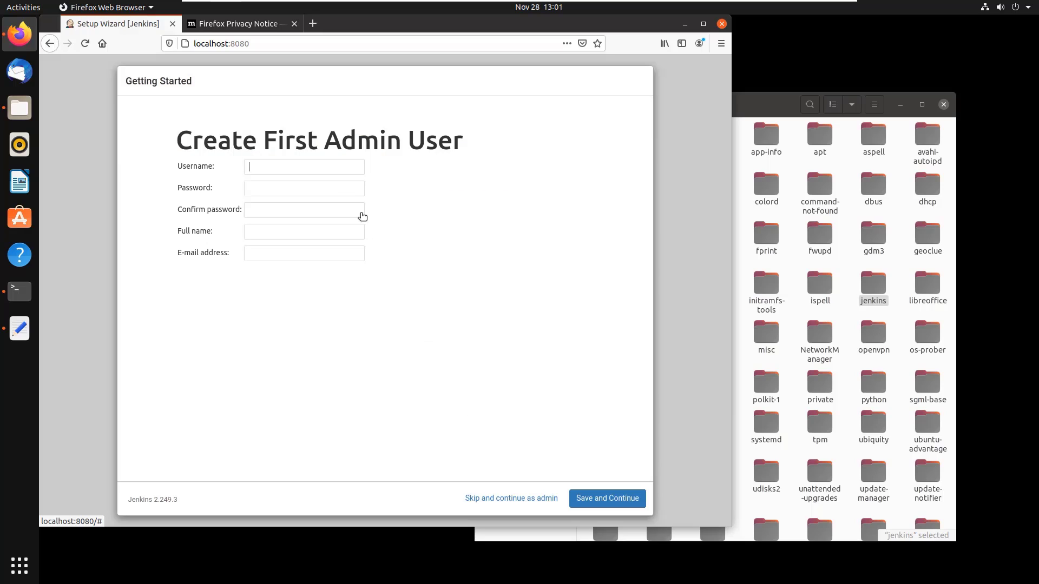
# Step: Fill in the first admin user details with a .com email and save them
pyautogui.write('j')
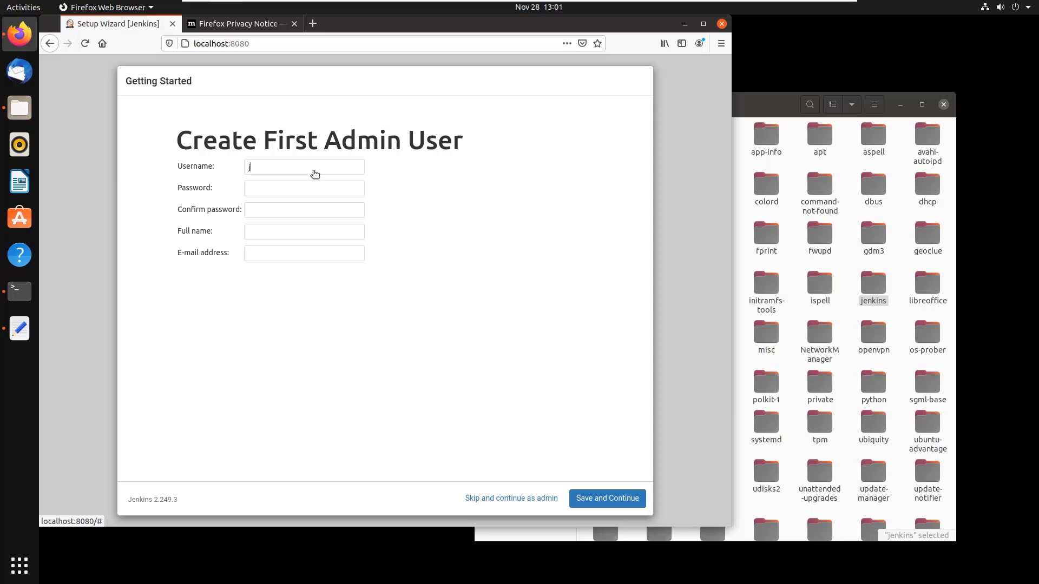
pyautogui.click(303, 187)
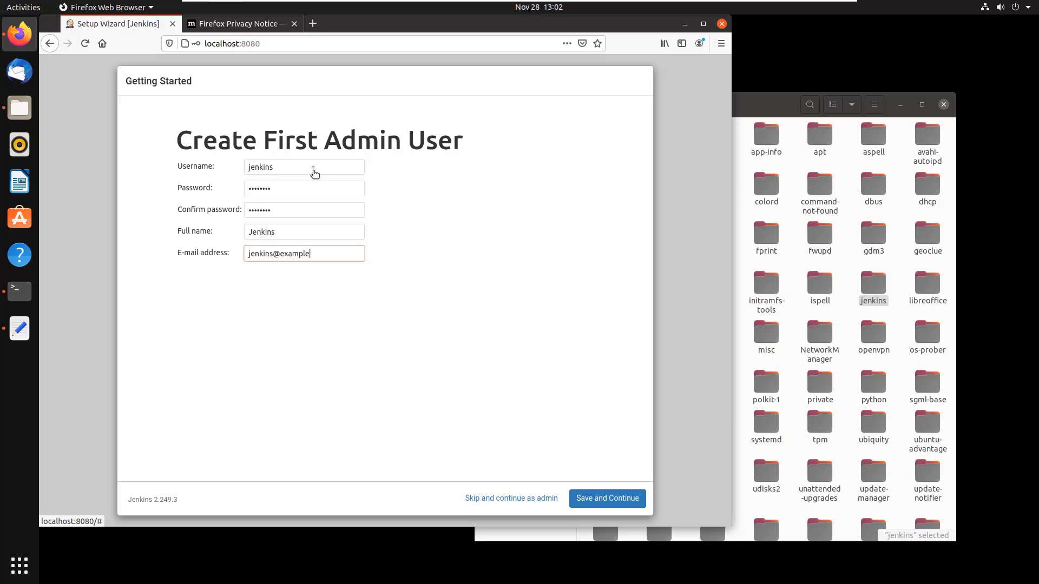
pyautogui.write('.com')
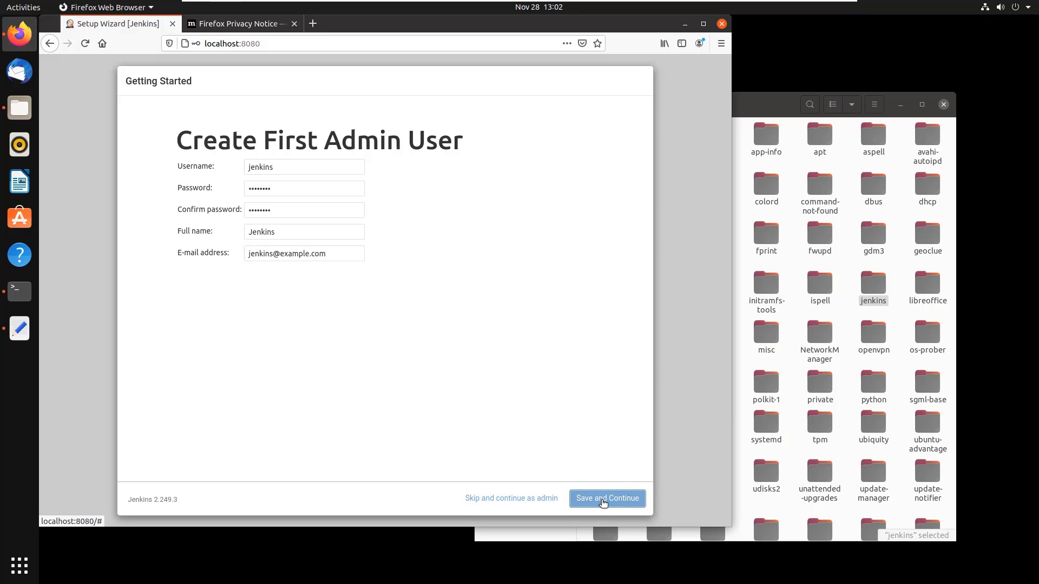
pyautogui.click(606, 498)
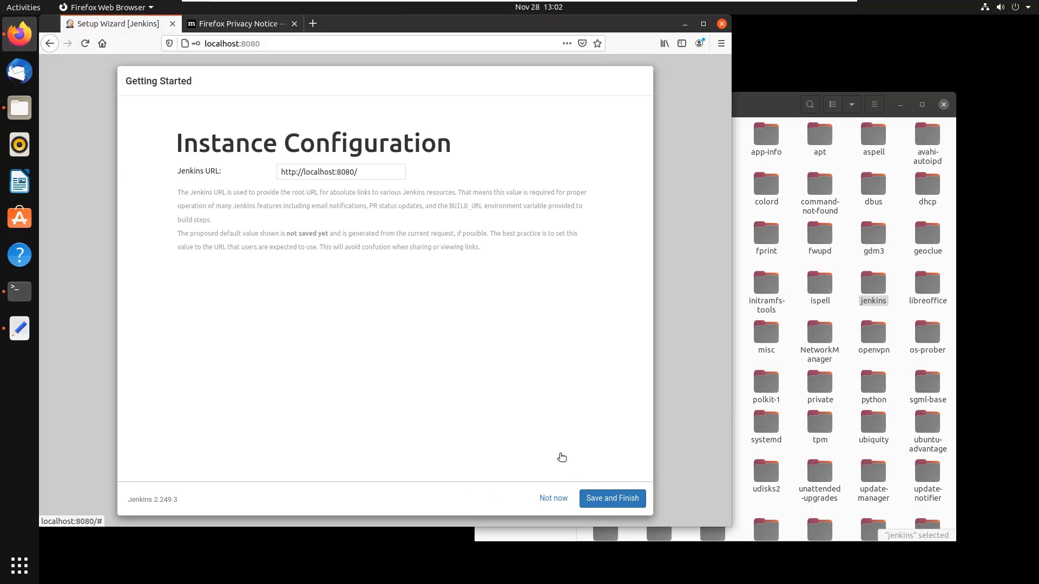
# Step: Accept the Jenkins instance URL and start using Jenkins at the dashboard
pyautogui.click(610, 498)
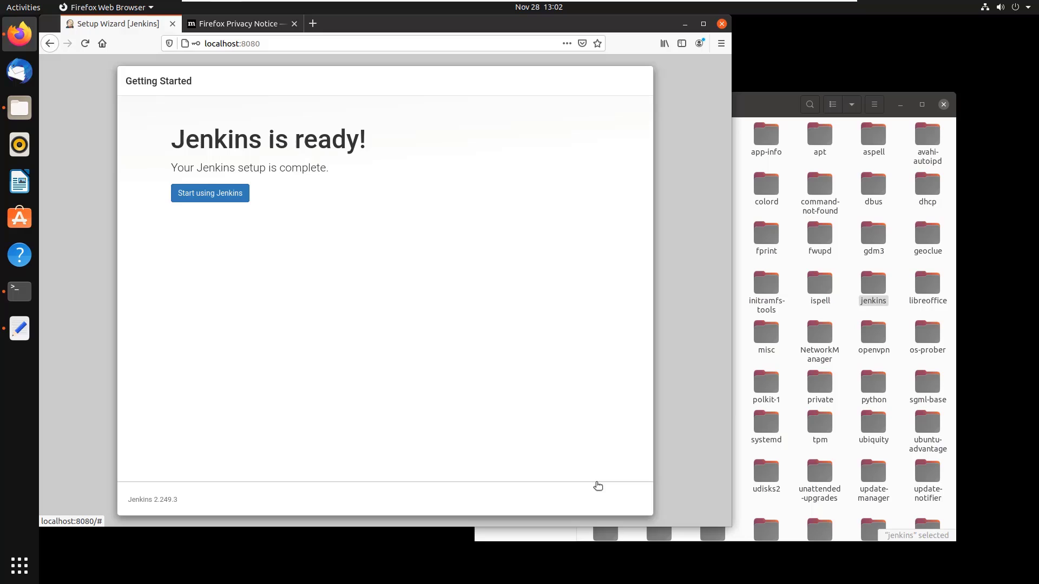
pyautogui.click(209, 193)
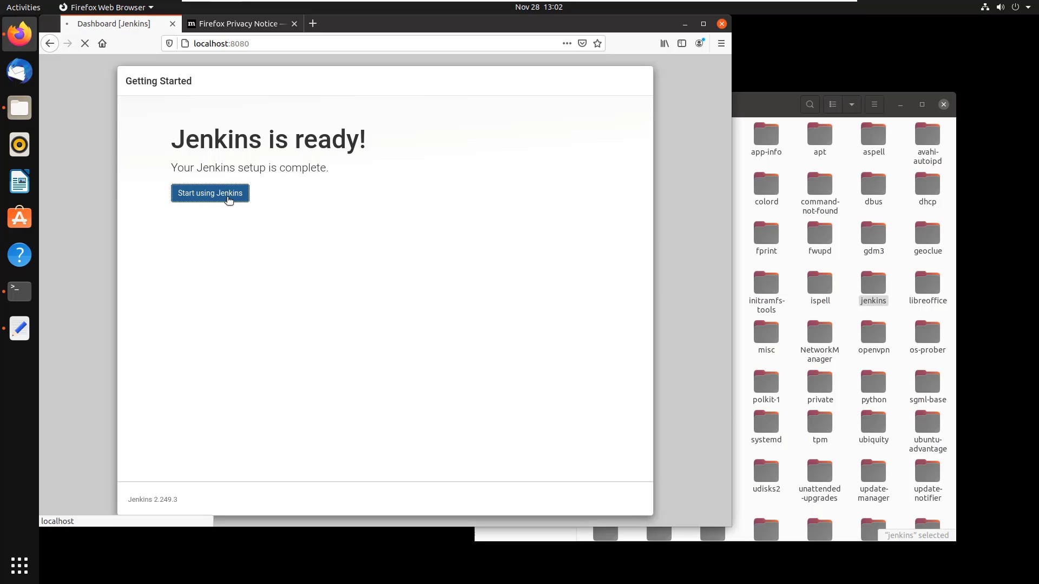
# Step: Create a new item named test-job-to-run and choose the Freestyle project type
pyautogui.click(209, 193)
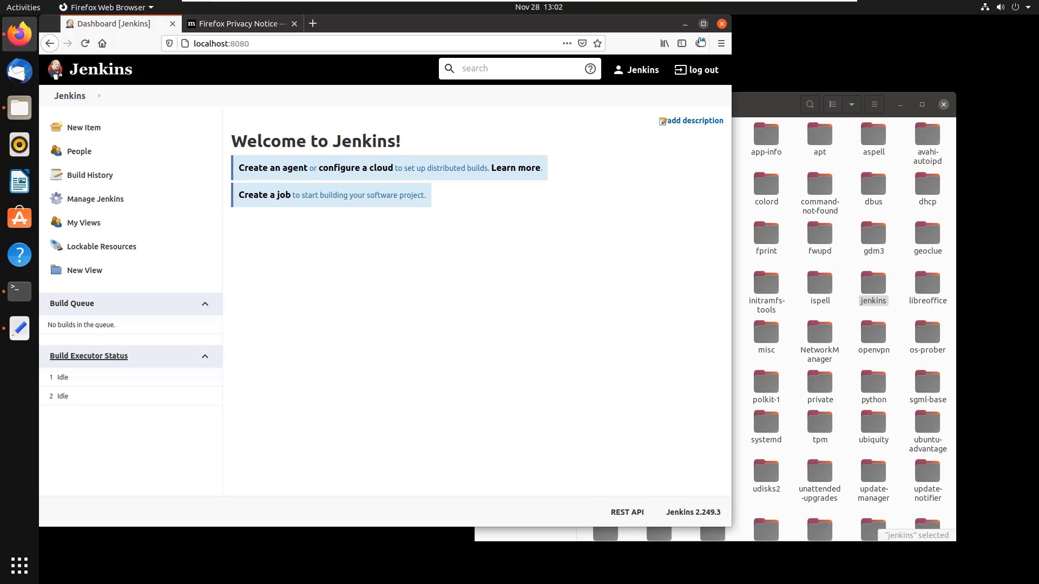
pyautogui.click(84, 127)
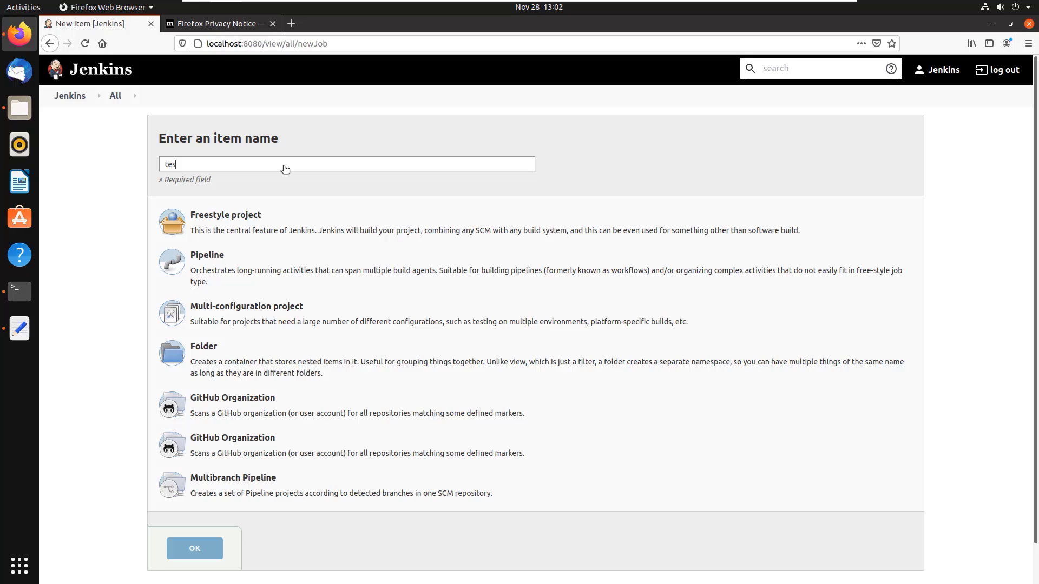
pyautogui.write('t-job-to')
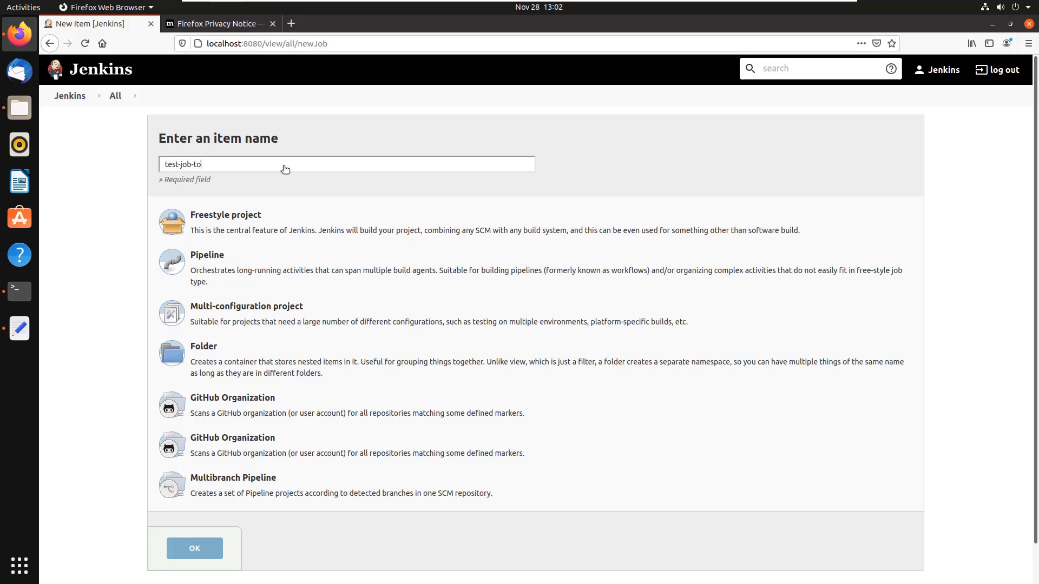
pyautogui.write('-run')
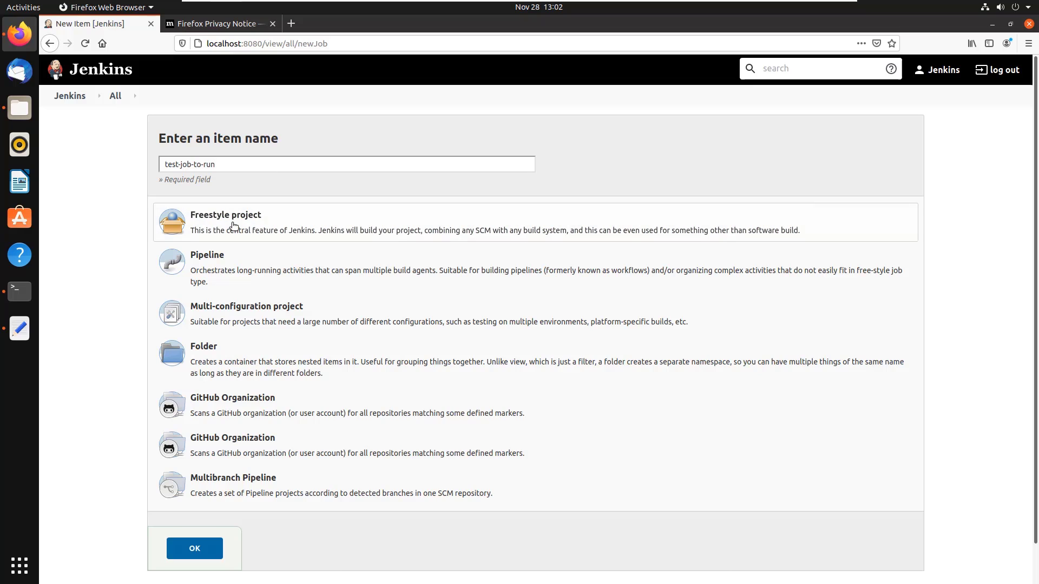
pyautogui.click(194, 548)
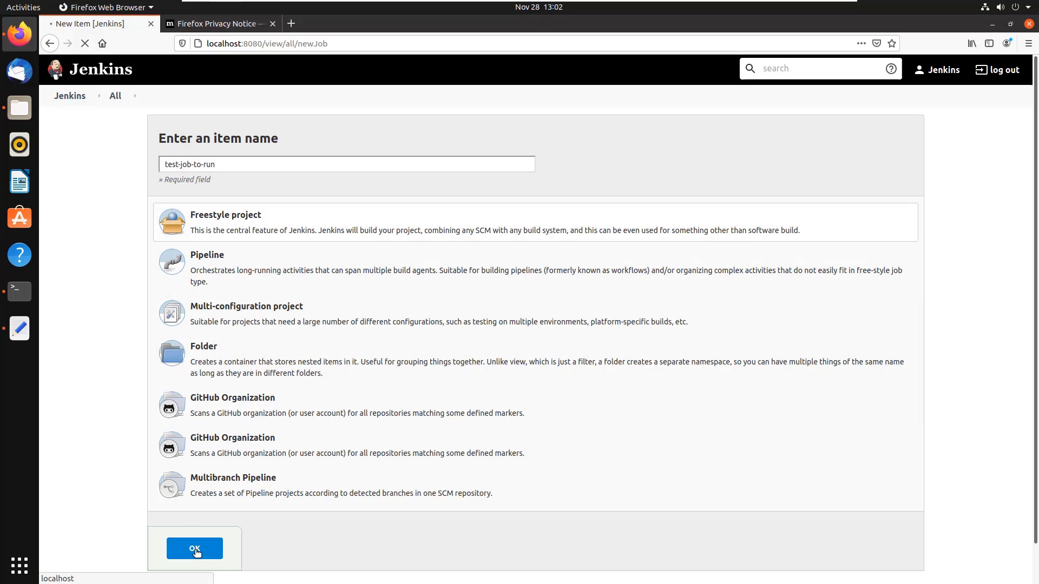
# Step: Add an Execute shell build step running echo 'Hello World' and save the job
pyautogui.click(194, 549)
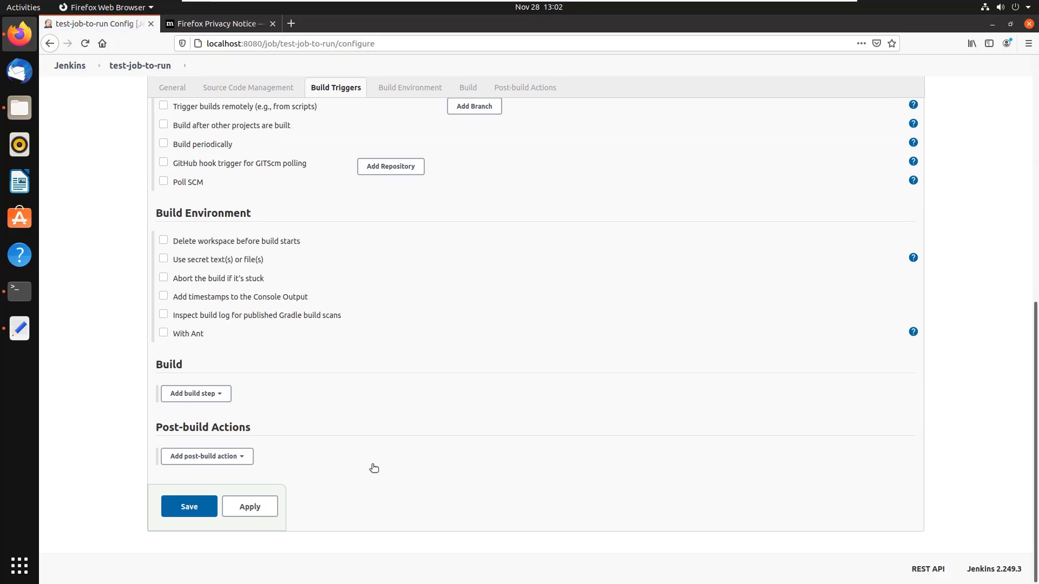
pyautogui.click(196, 393)
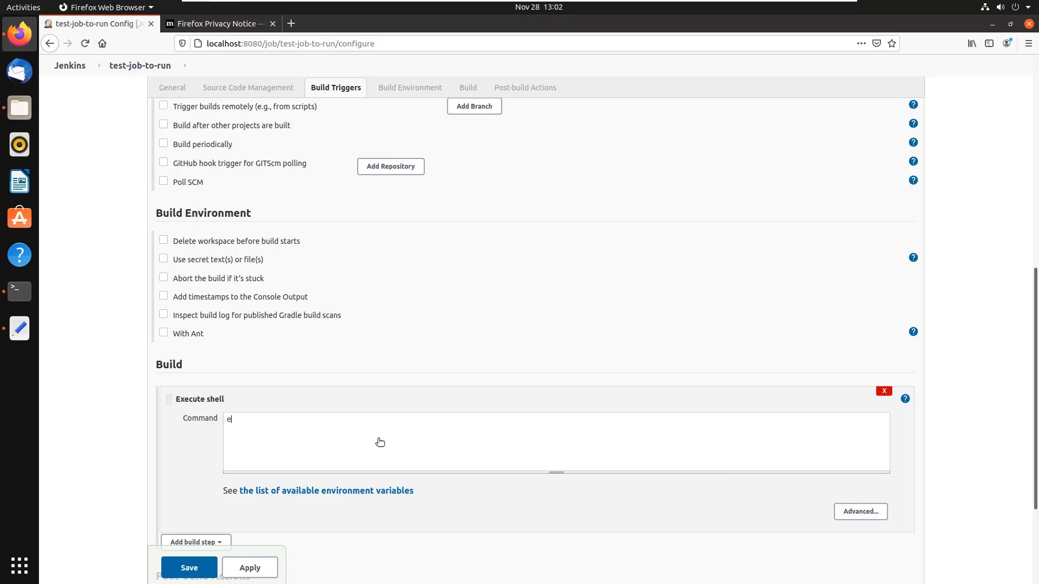
pyautogui.write("cho 'He")
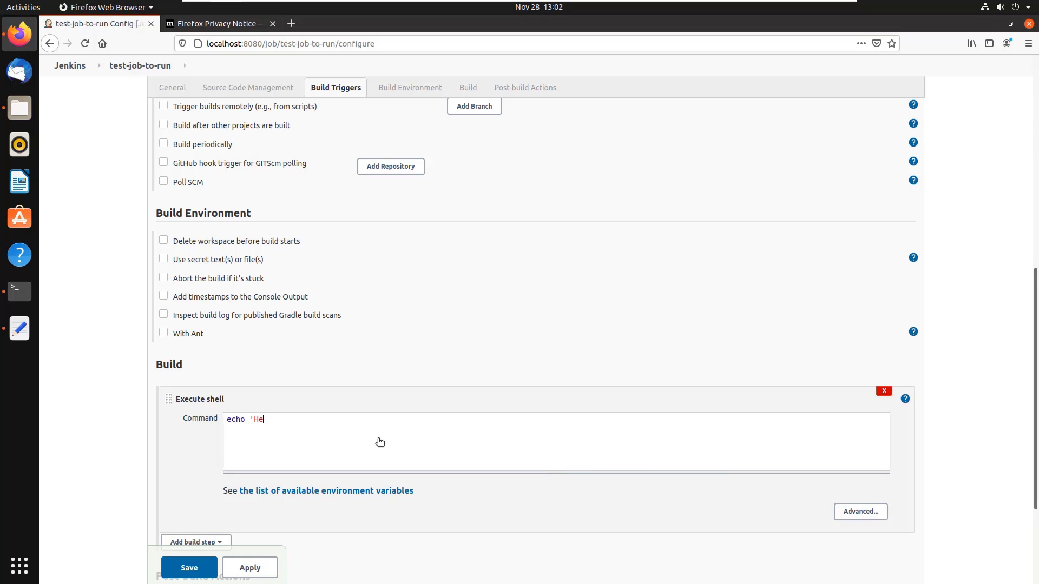
pyautogui.write("llo World'")
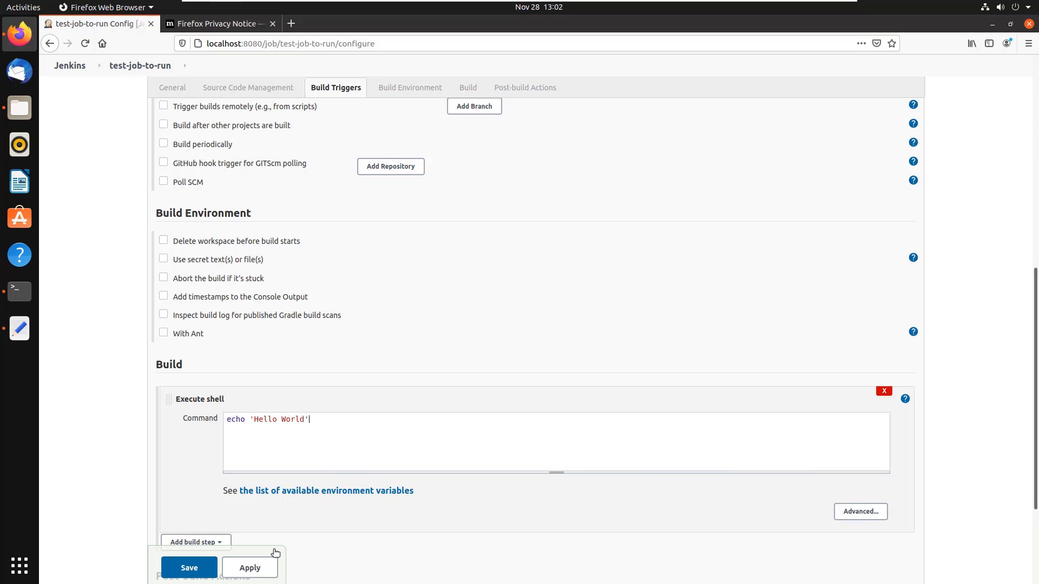
pyautogui.click(188, 568)
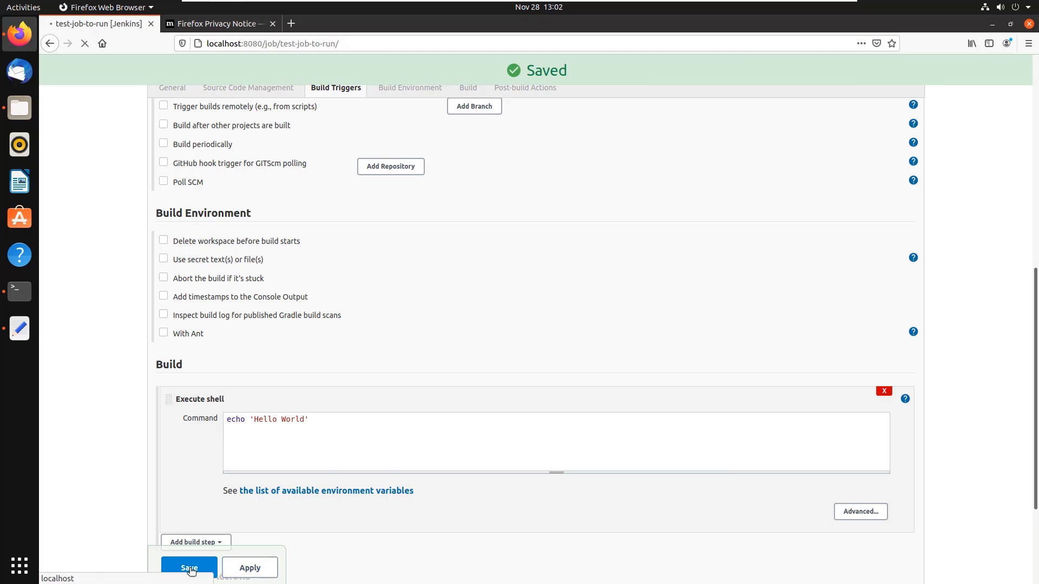
# Step: Run build #1, confirm SUCCESS with Hello World in the console, and return to the dashboard
pyautogui.click(188, 568)
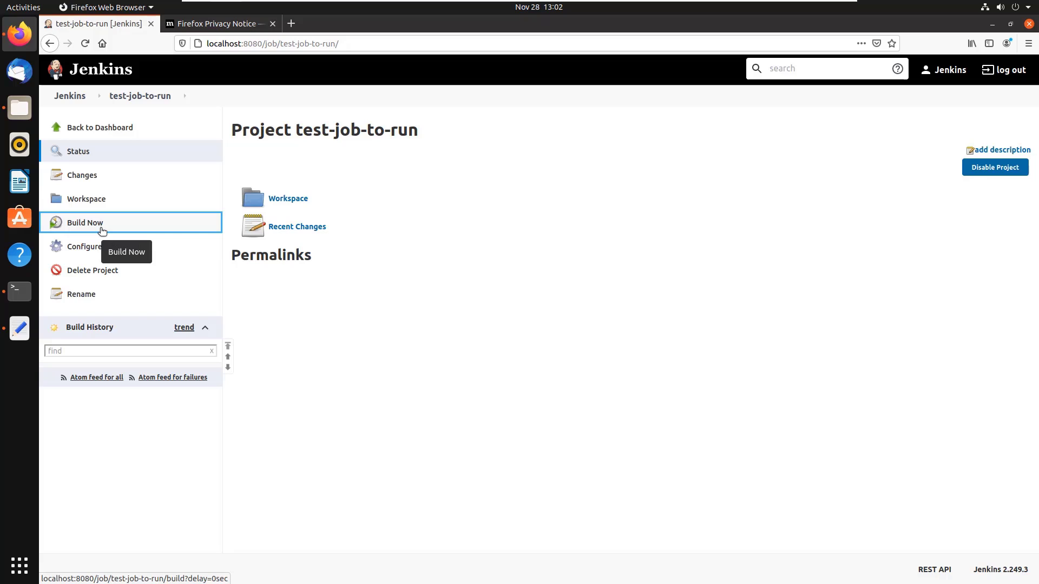
pyautogui.click(84, 223)
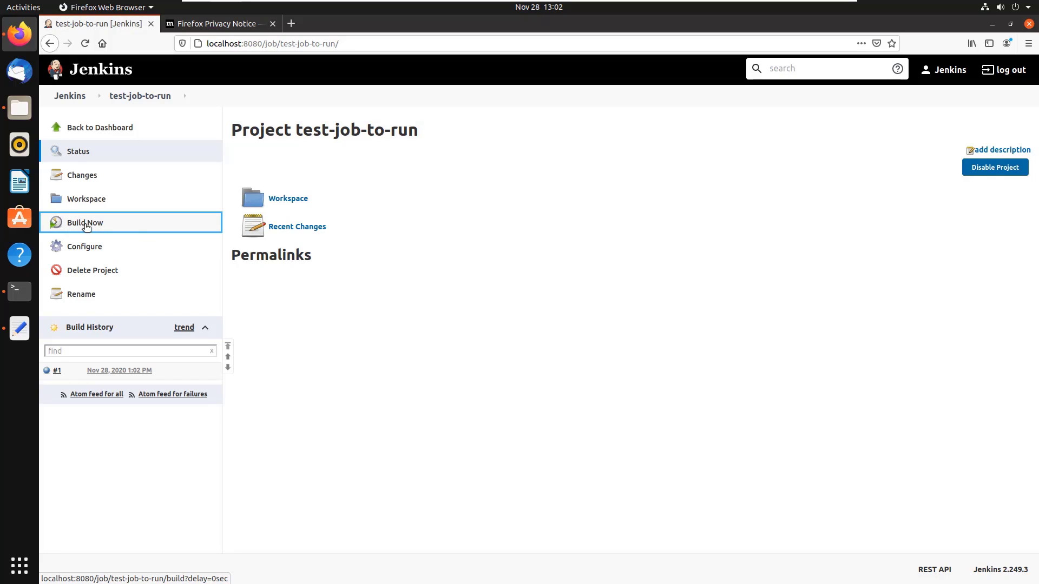
pyautogui.click(84, 223)
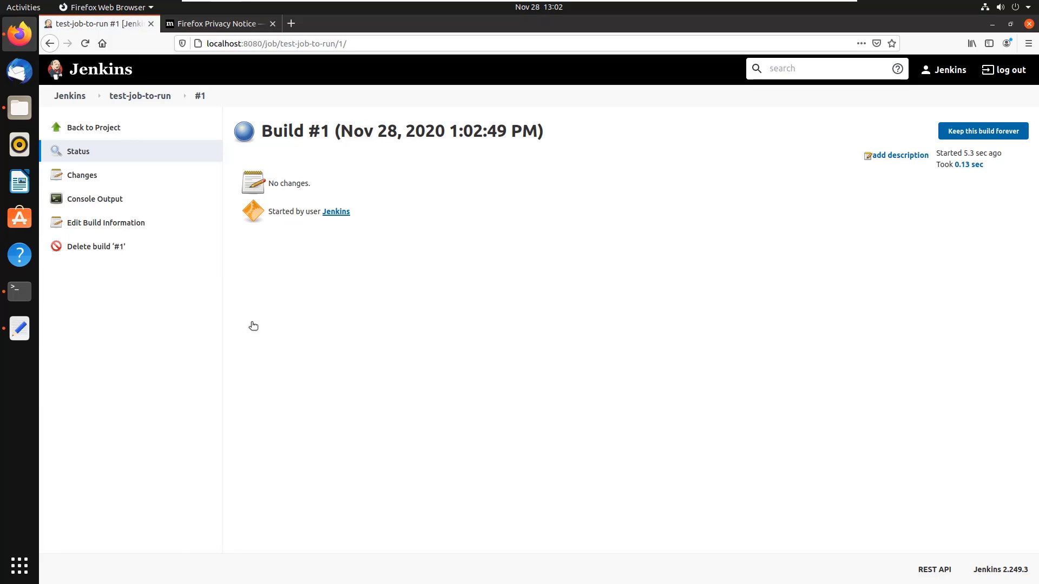
pyautogui.click(94, 199)
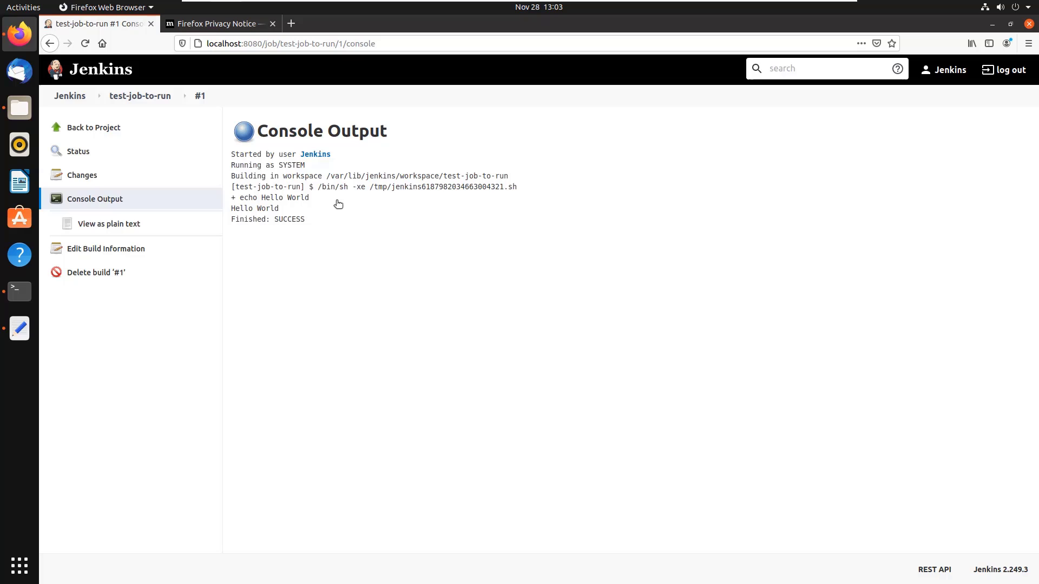
pyautogui.click(70, 95)
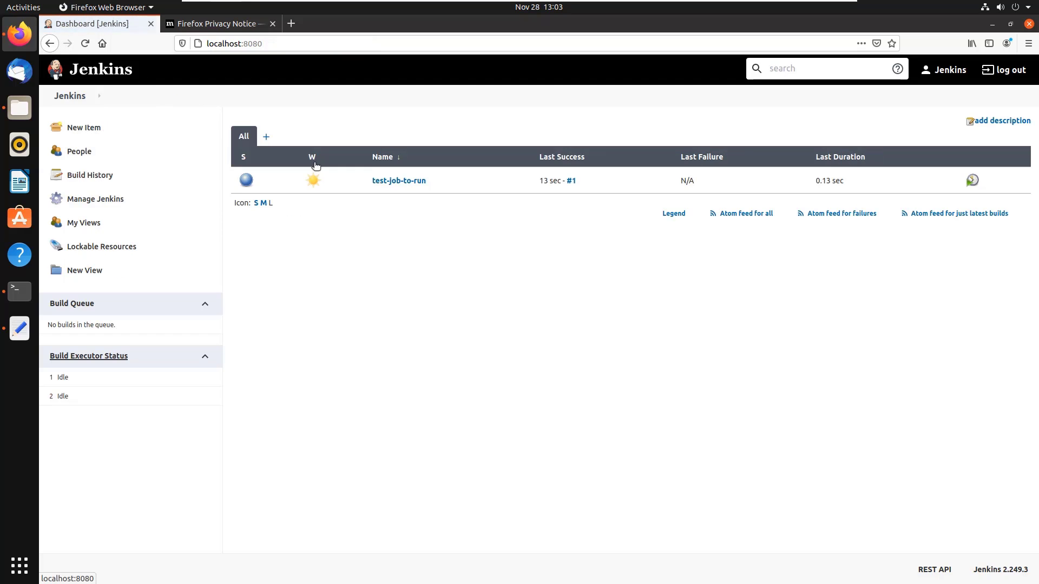
pyautogui.moveTo(694, 421)
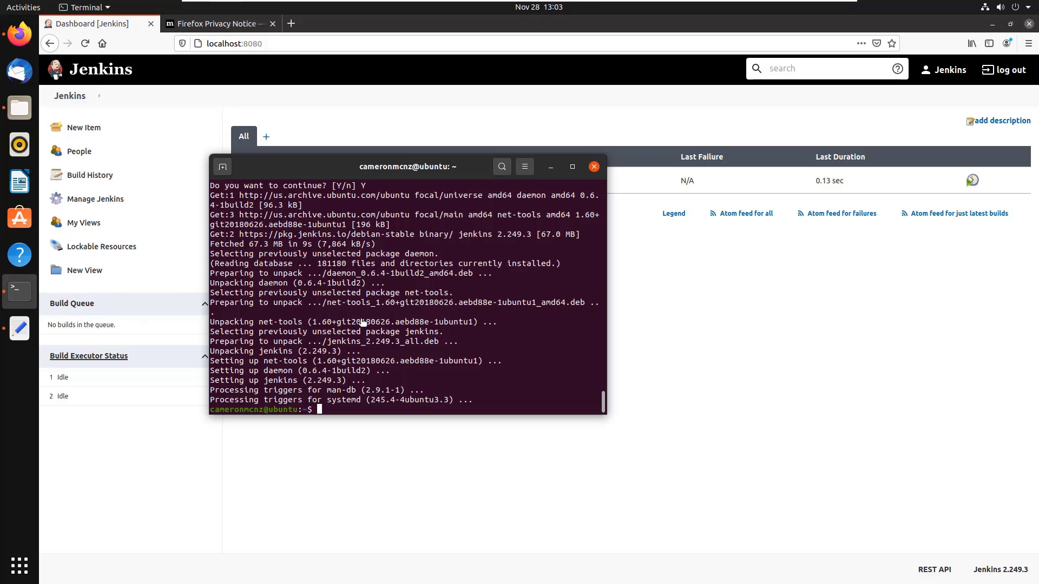
pyautogui.moveTo(530, 358)
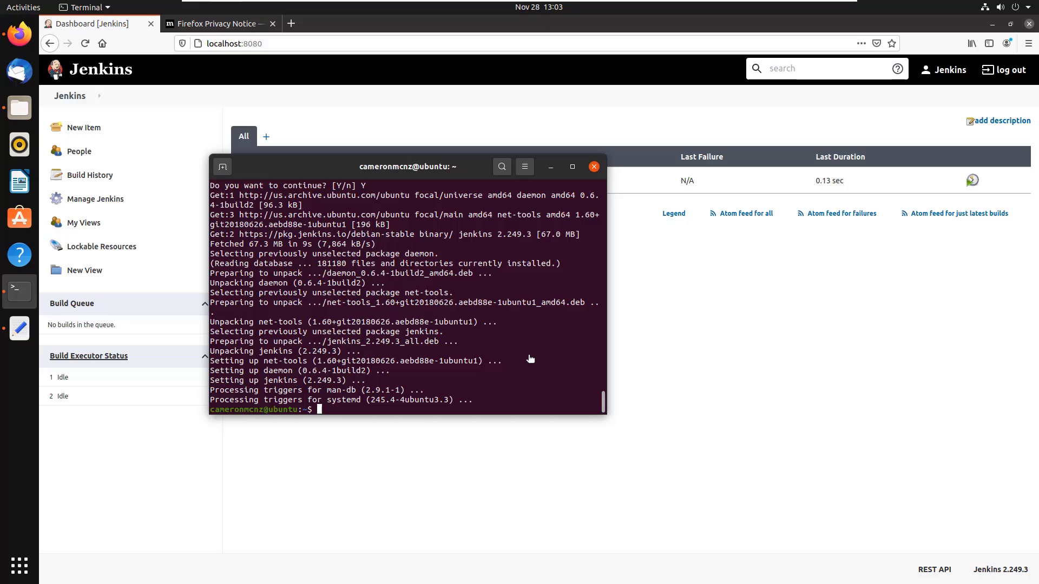
# Step: Check git --version, then install git via sudo apt install git, answering Y
pyautogui.write('g')
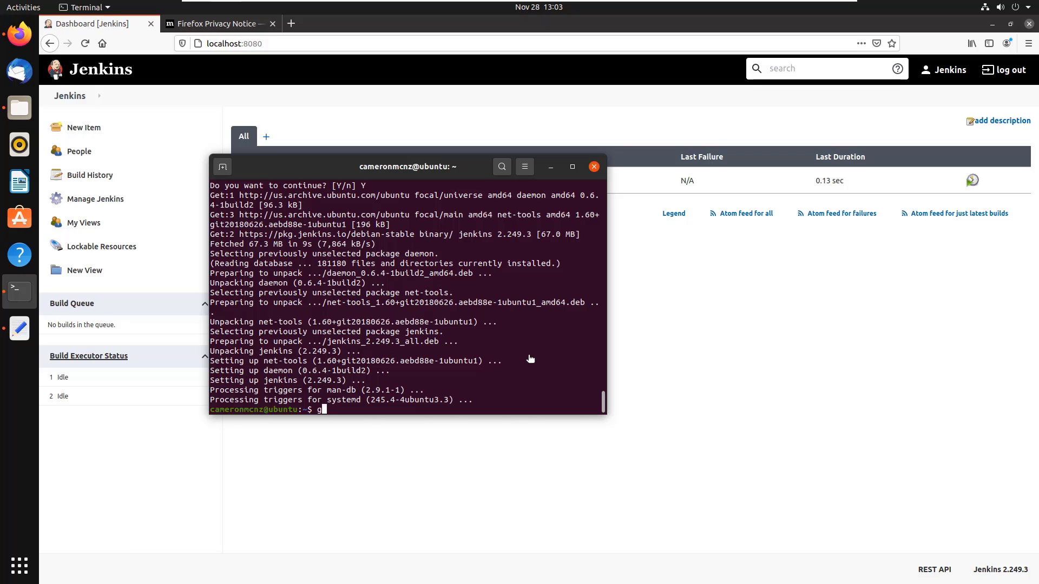
pyautogui.write('it --version')
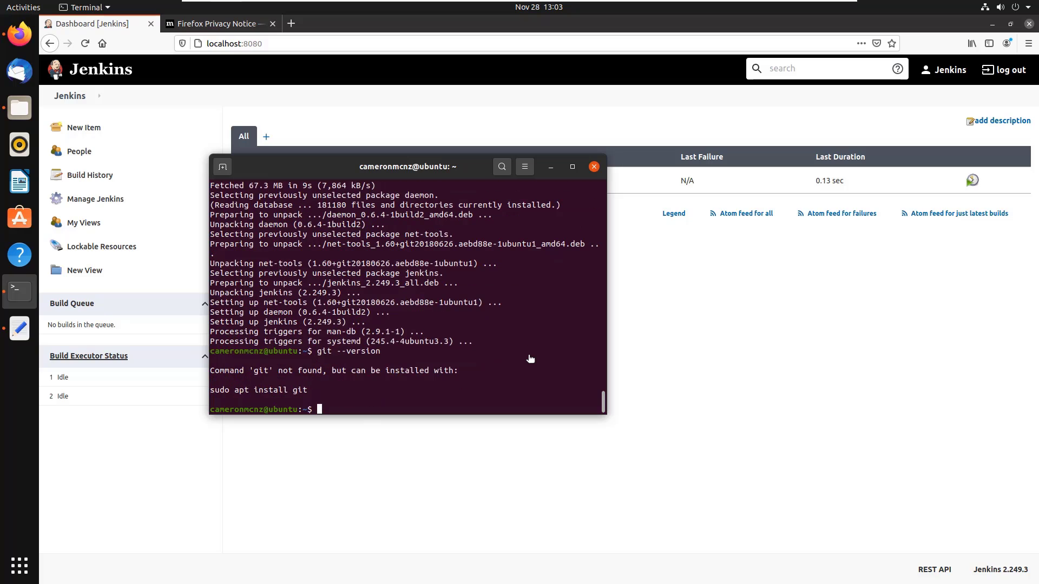
pyautogui.write('sudo apt insta')
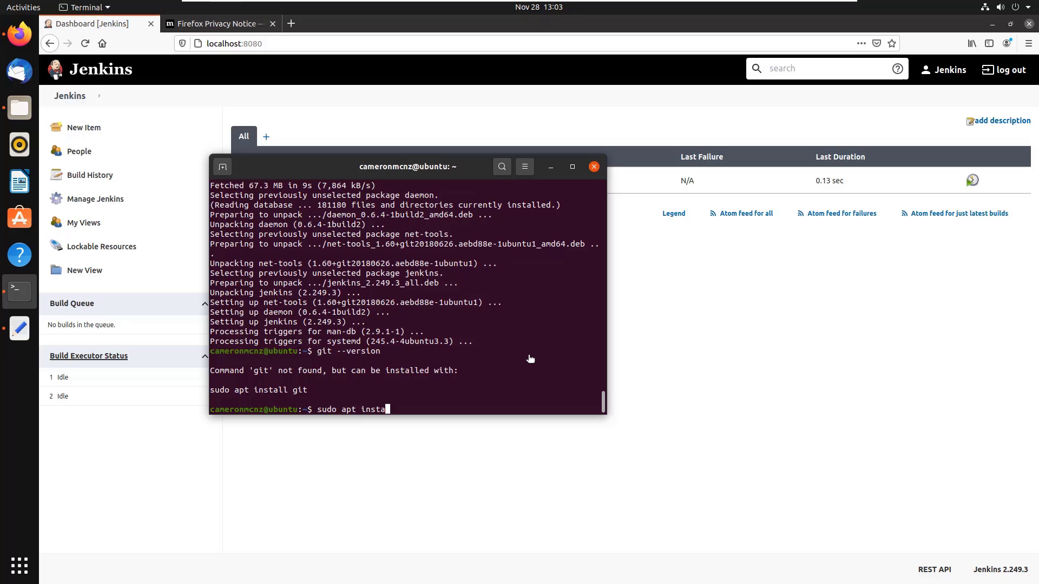
pyautogui.press('Return')
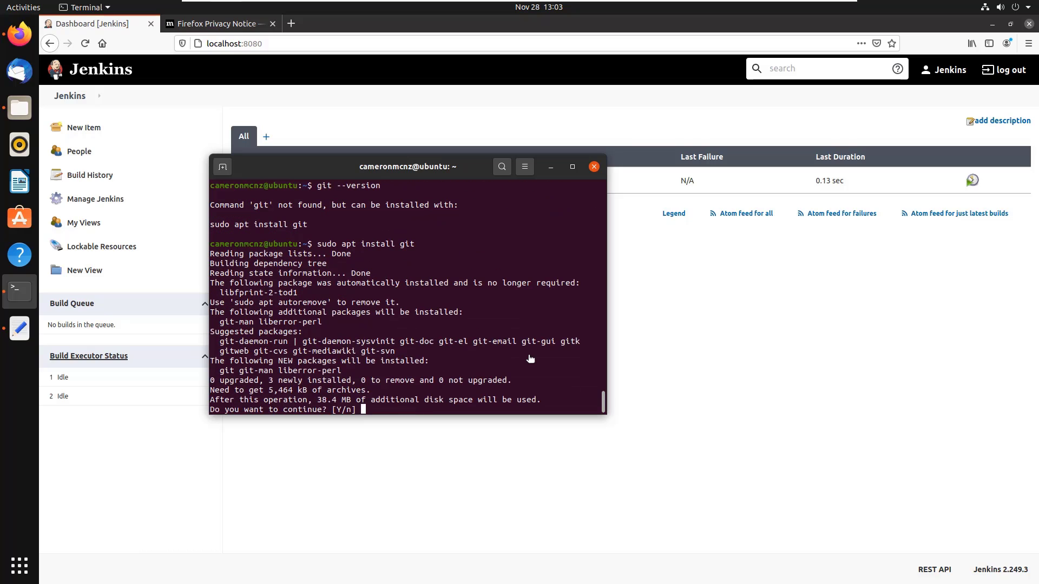
pyautogui.write('Y')
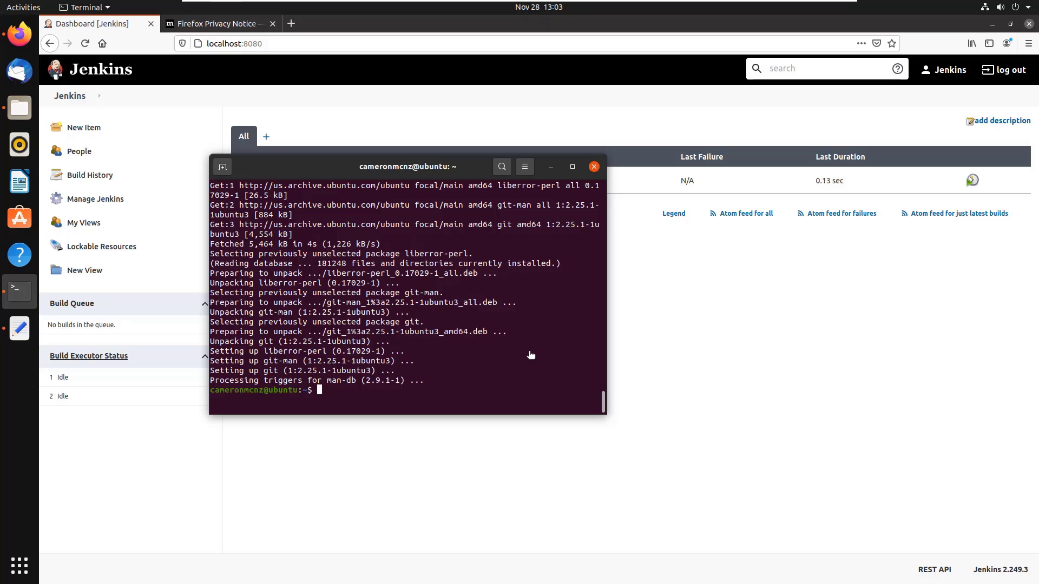
pyautogui.moveTo(530, 356)
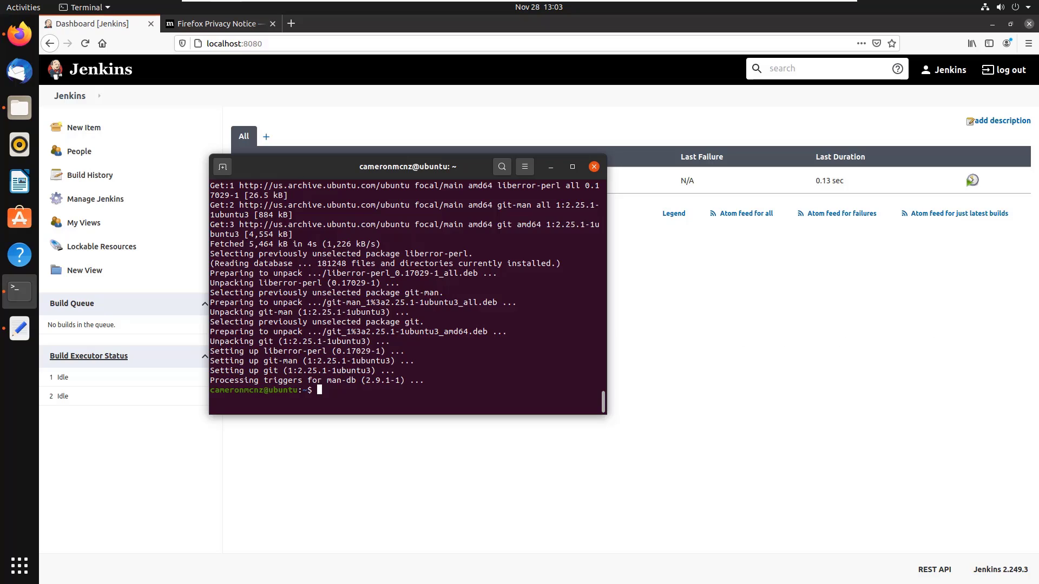